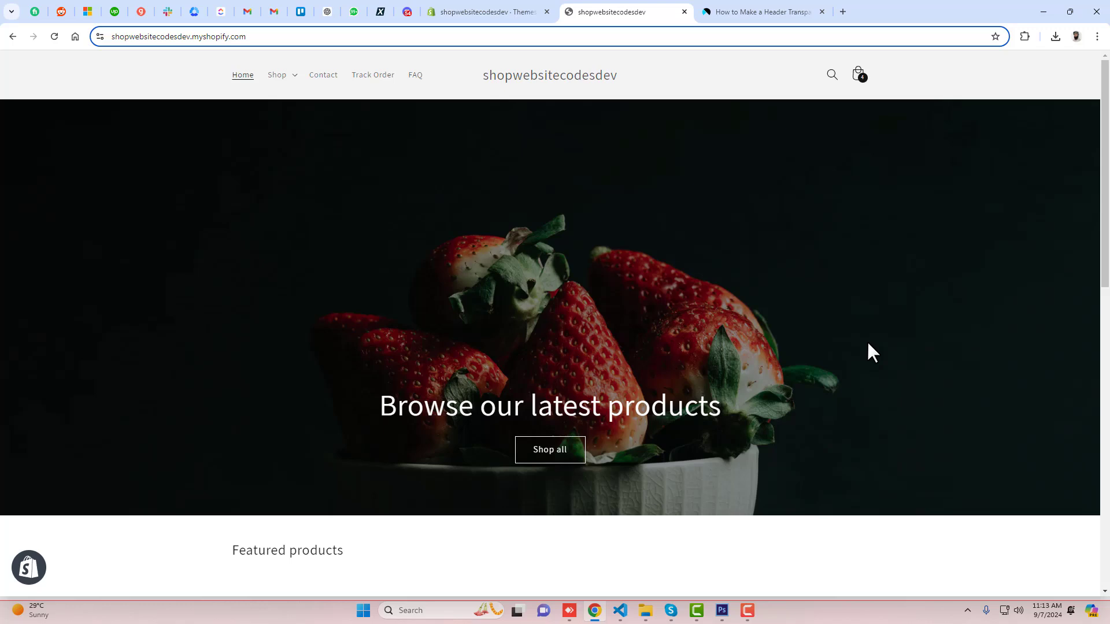
Browse the storefront, visiting the Contact page and returning to the home page
{"action": "scroll", "scroll_direction": "down", "scroll_amount": 3}
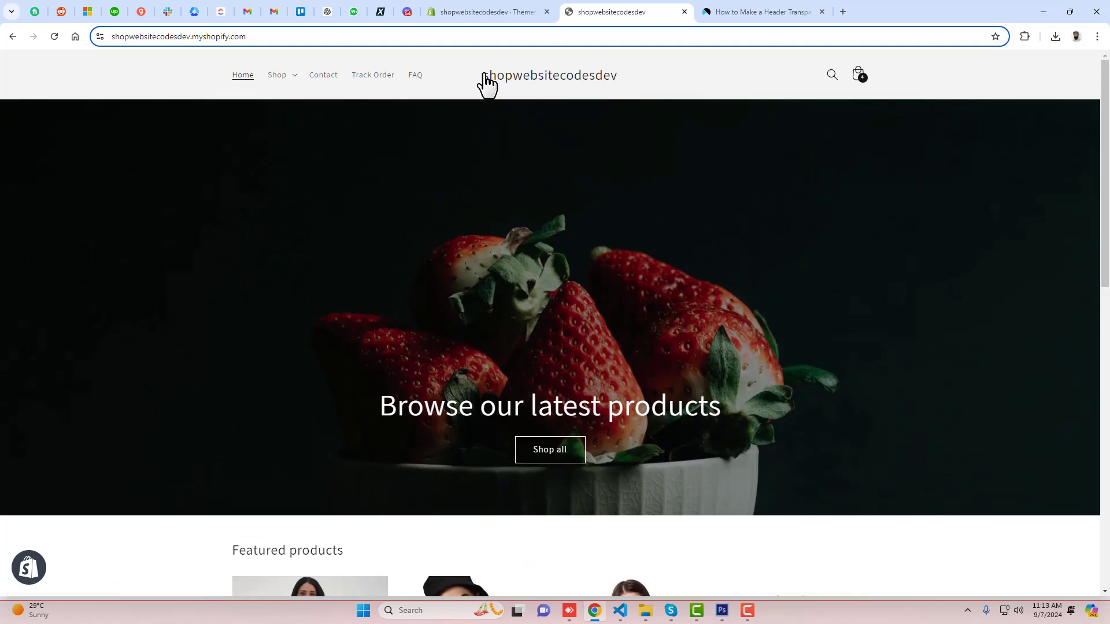
{"action": "mouse_move", "coordinate": [754, 93]}
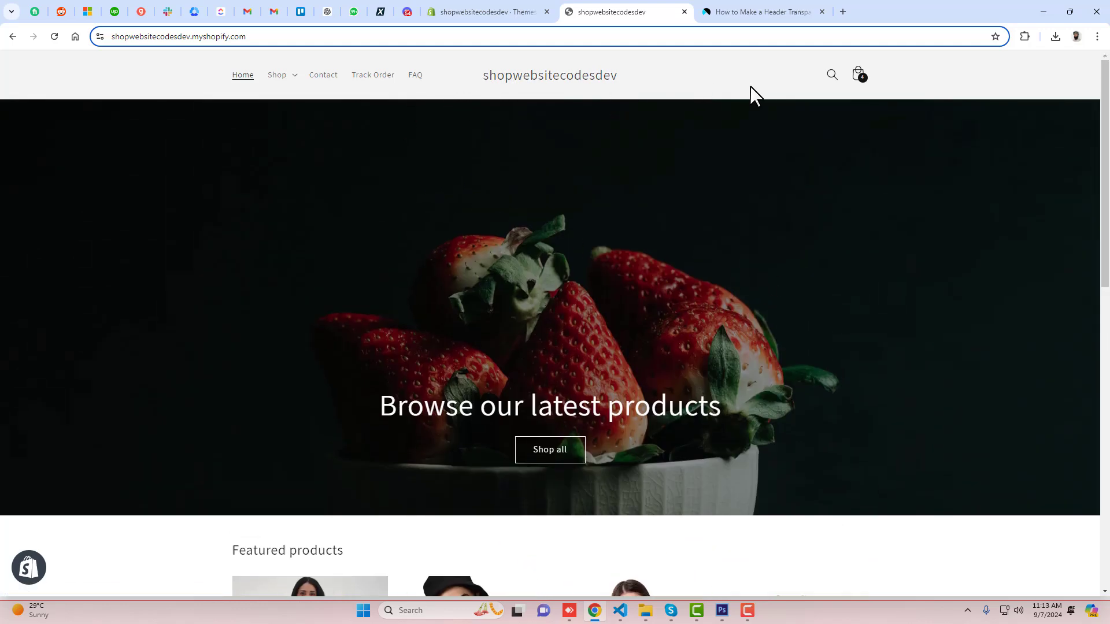
{"action": "left_click", "coordinate": [323, 75]}
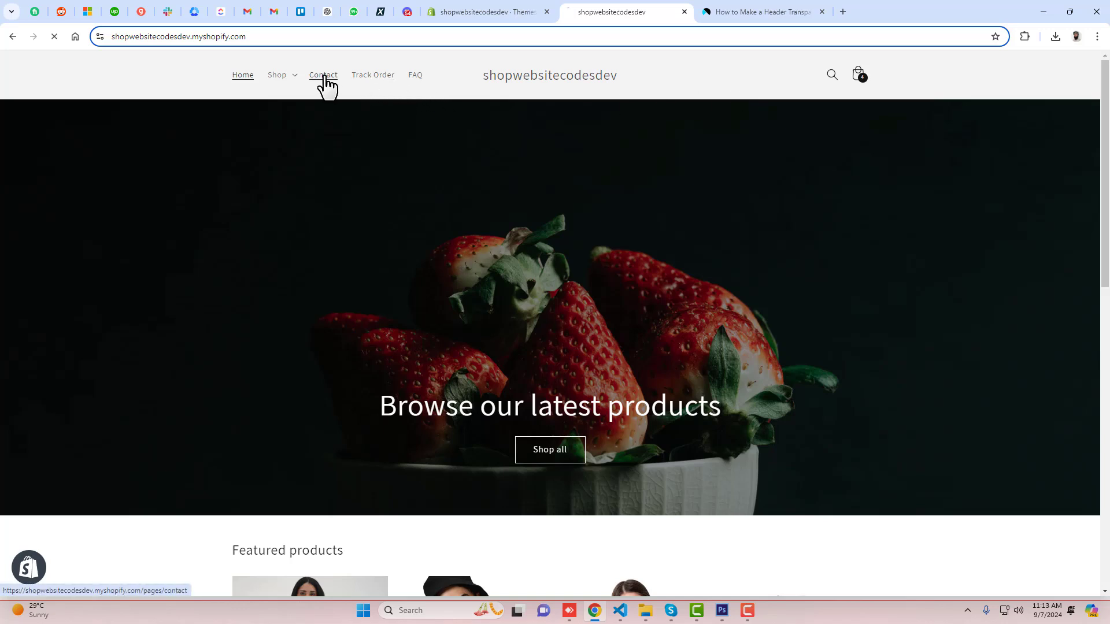
{"action": "left_click", "coordinate": [322, 76]}
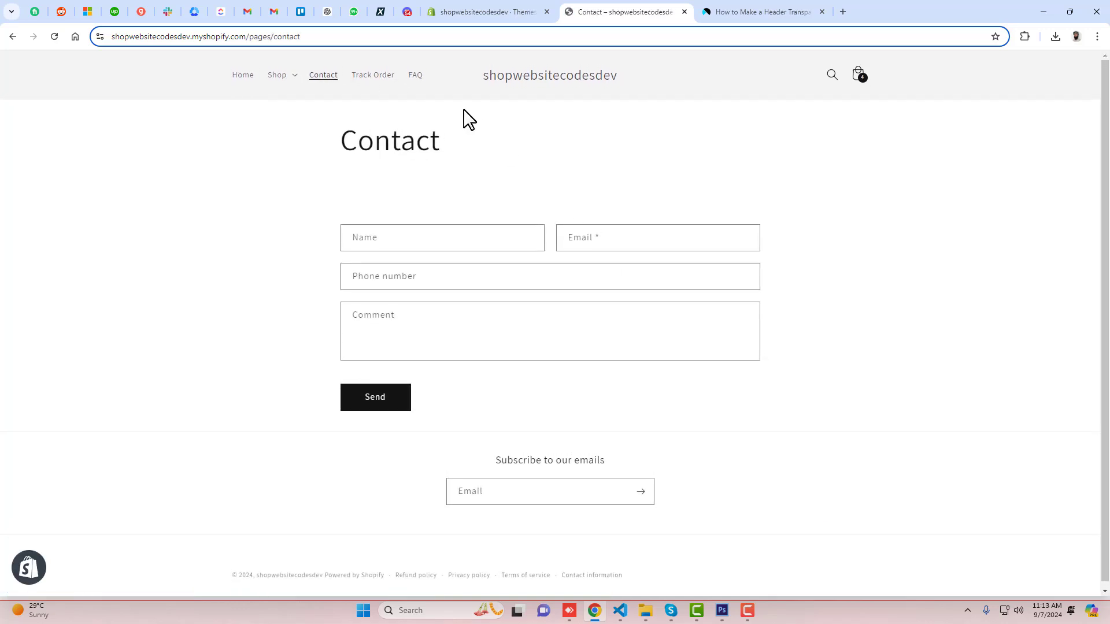
{"action": "left_click", "coordinate": [242, 76]}
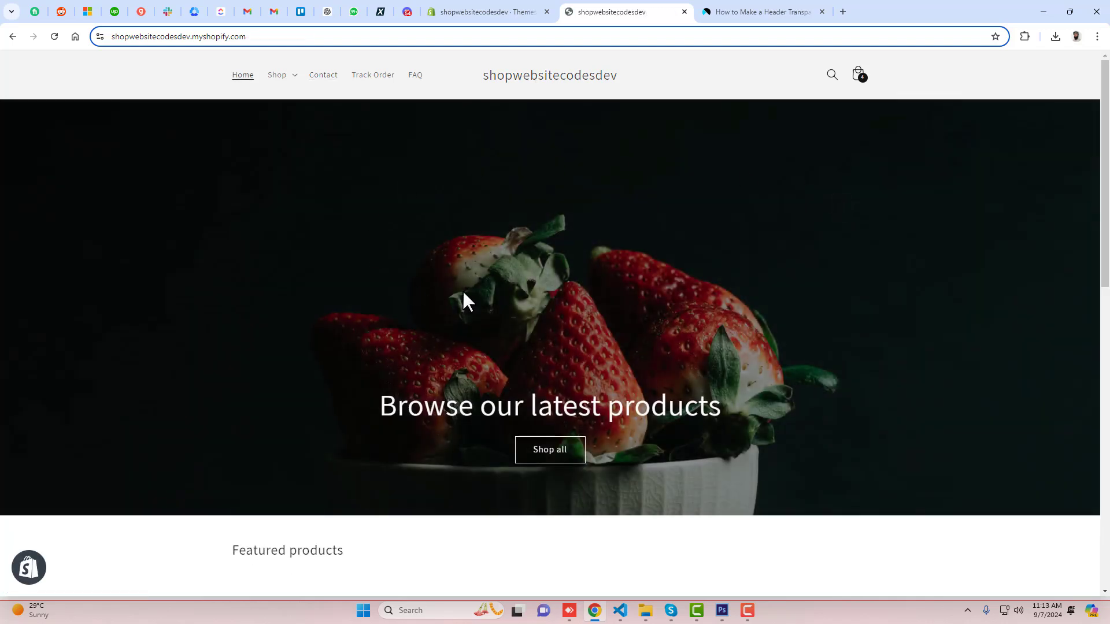
{"action": "mouse_move", "coordinate": [668, 114]}
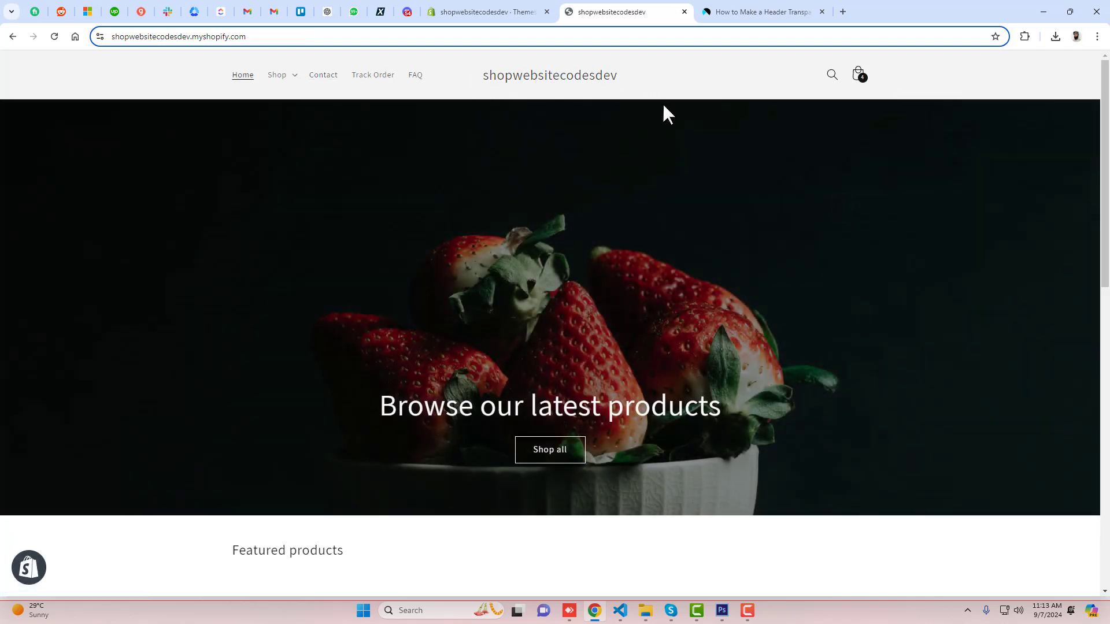
{"action": "mouse_move", "coordinate": [601, 185]}
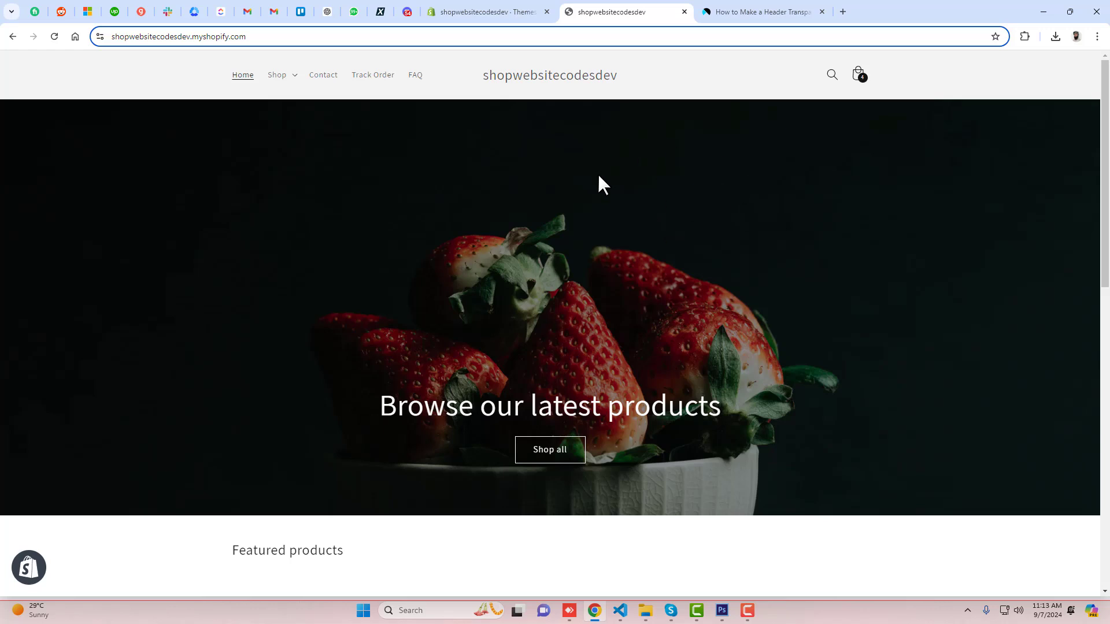
{"action": "mouse_move", "coordinate": [638, 240]}
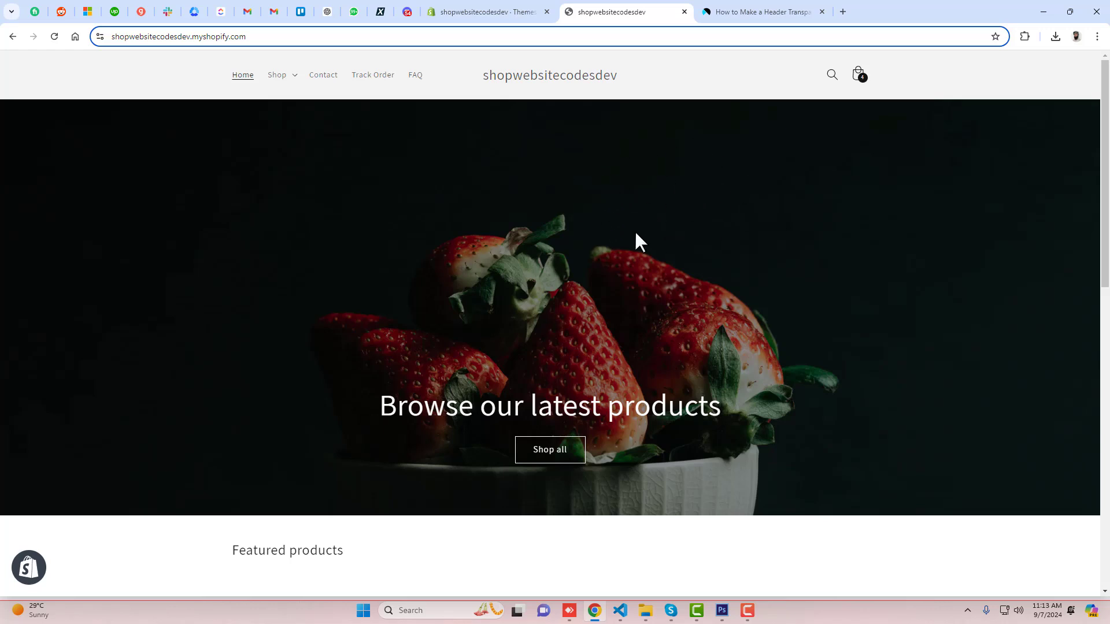
{"action": "mouse_move", "coordinate": [384, 108]}
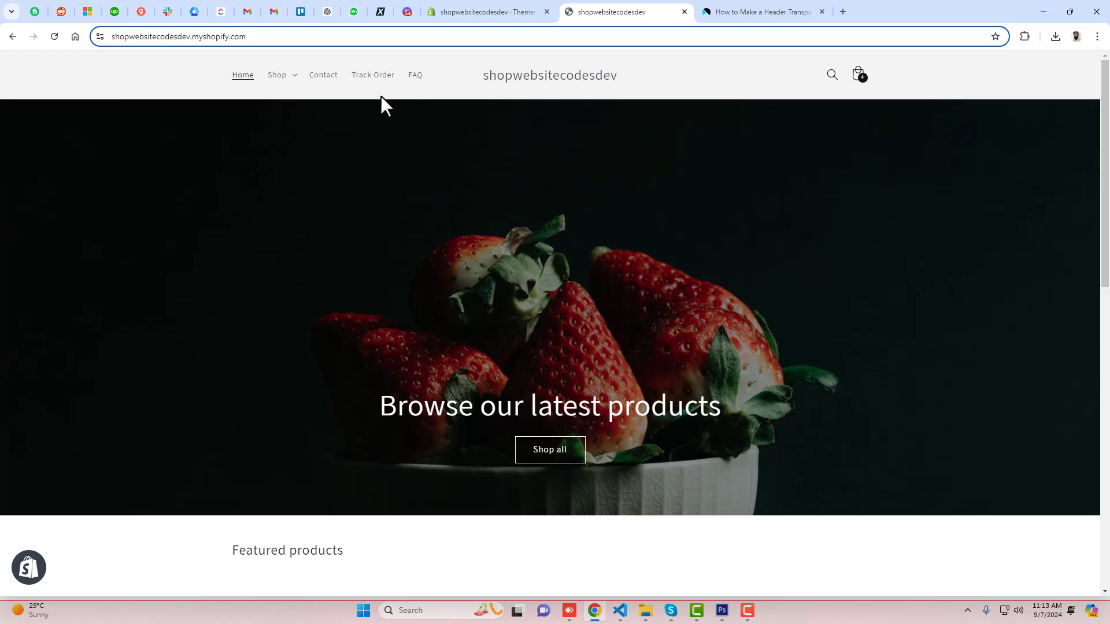
{"action": "mouse_move", "coordinate": [527, 176]}
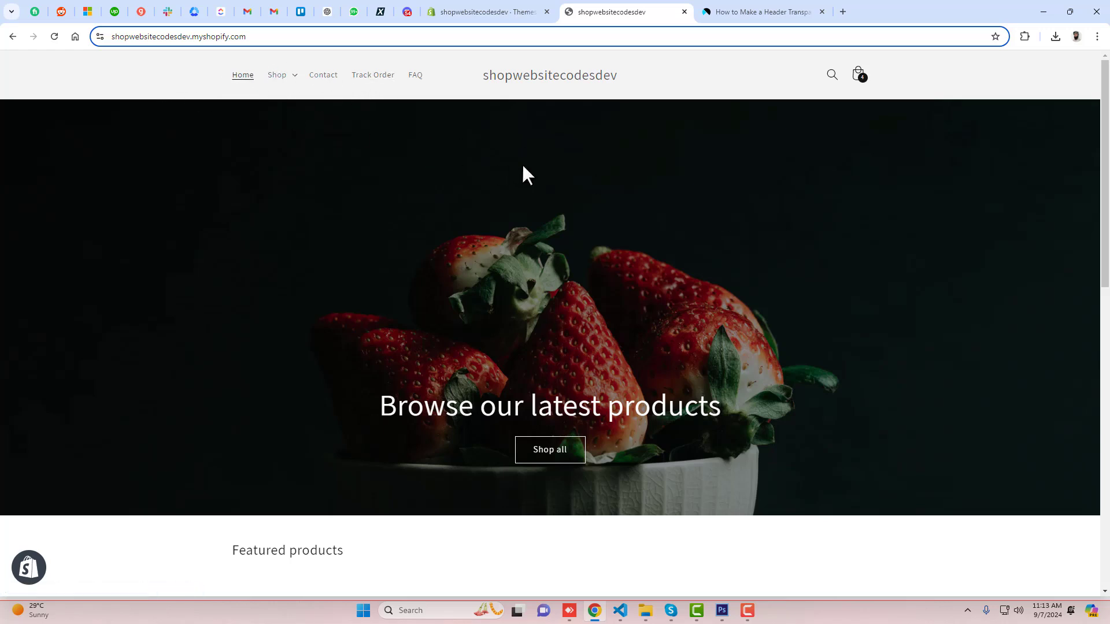
{"action": "mouse_move", "coordinate": [513, 195]}
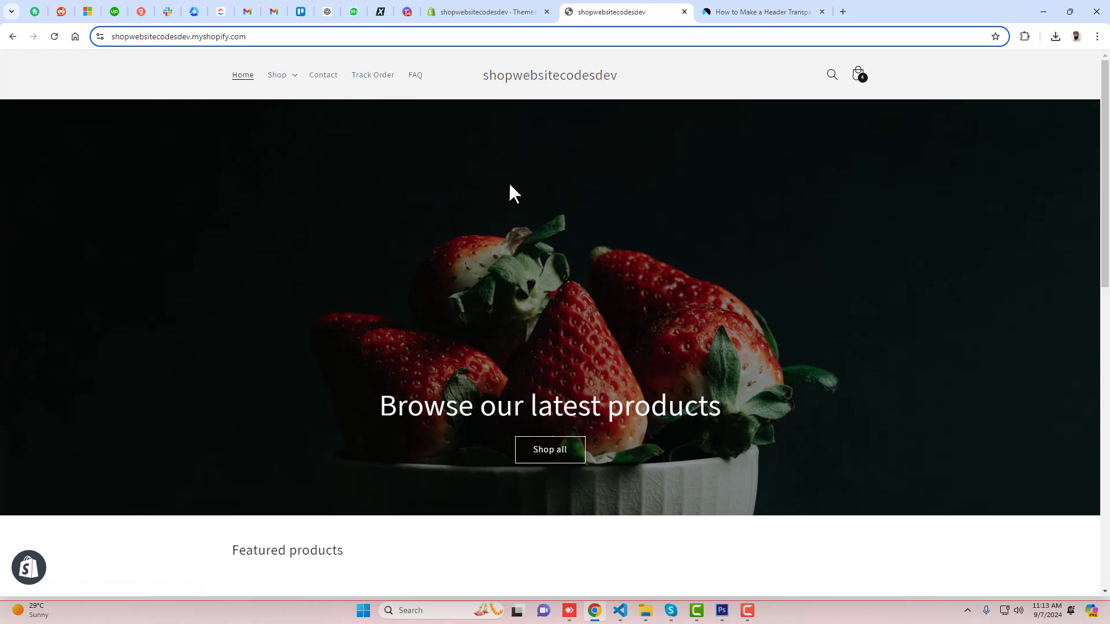
{"action": "mouse_move", "coordinate": [601, 163]}
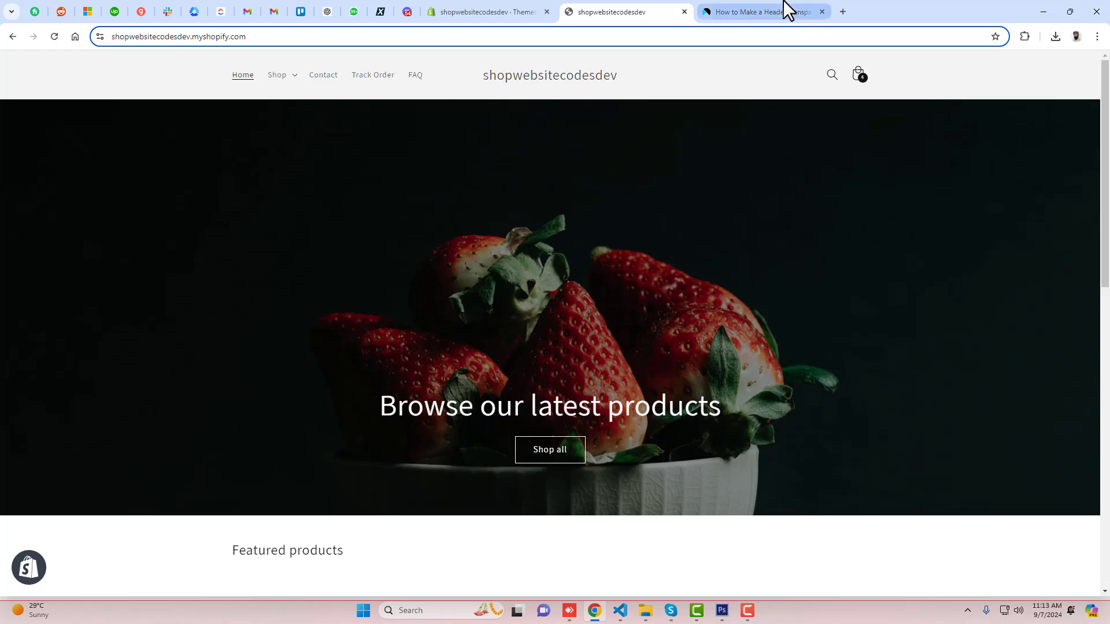
On the admin Themes page, show the more-actions menu for the Dawn theme
{"action": "left_click", "coordinate": [487, 11]}
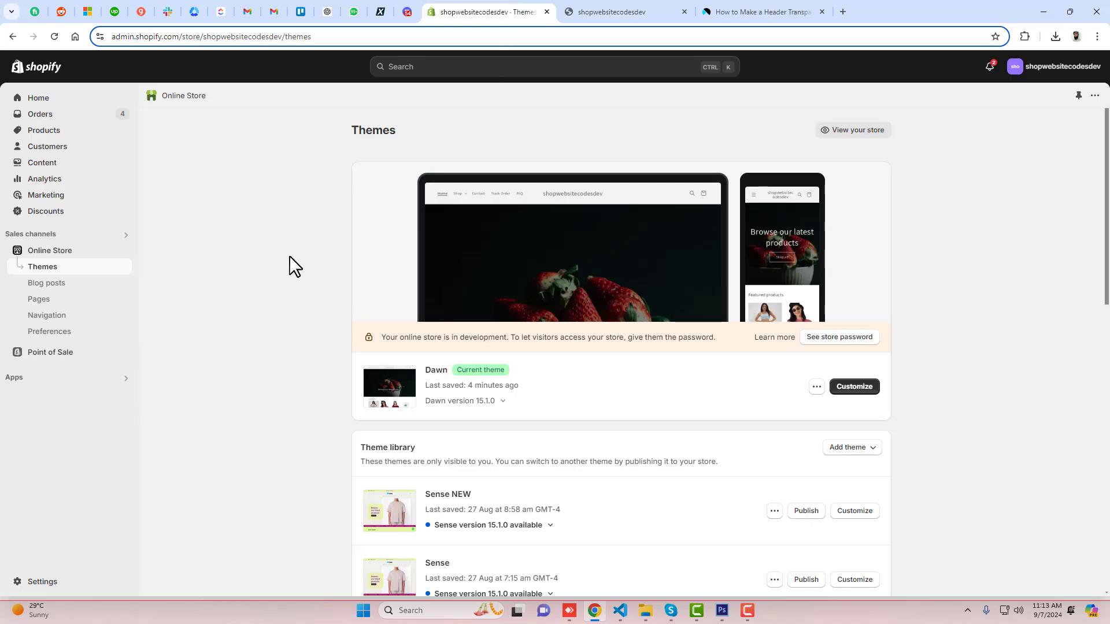
{"action": "mouse_move", "coordinate": [302, 384]}
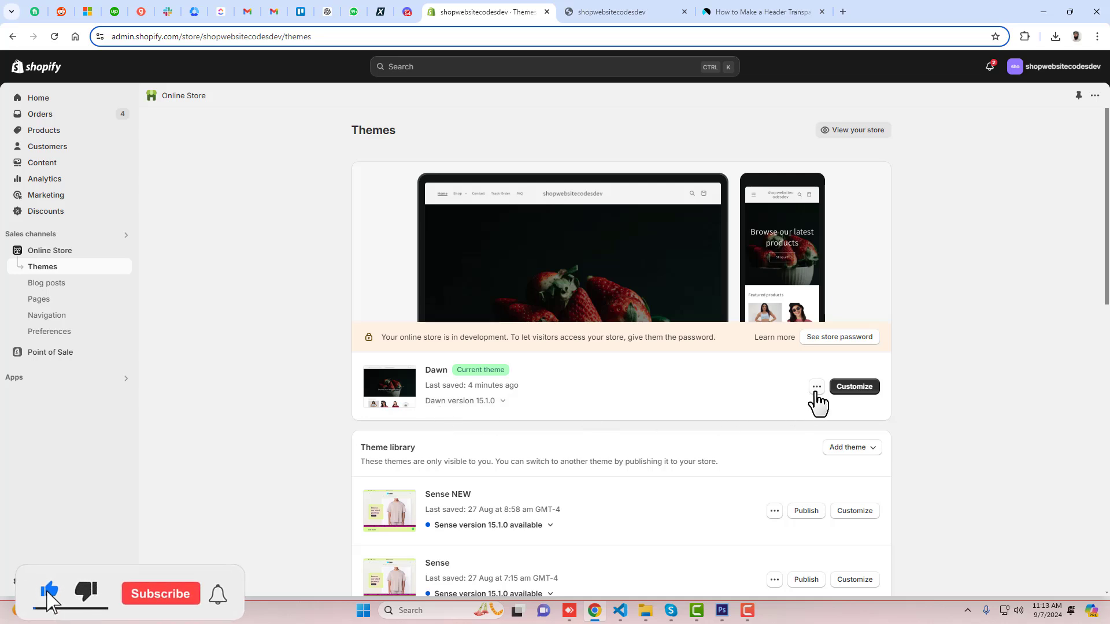
{"action": "left_click", "coordinate": [816, 386]}
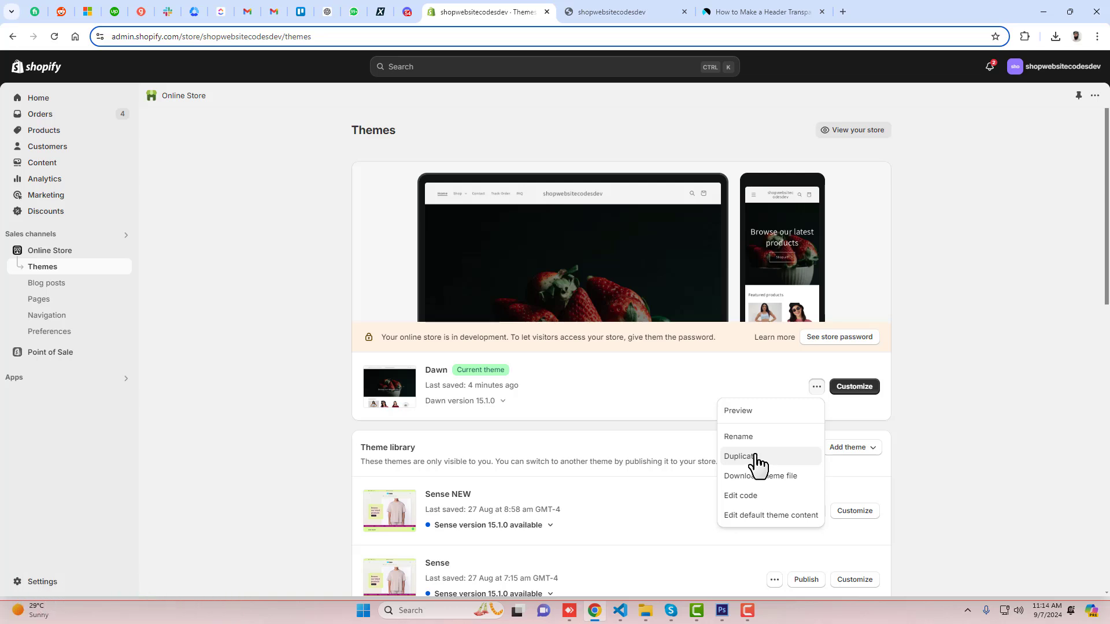
{"action": "mouse_move", "coordinate": [739, 496]}
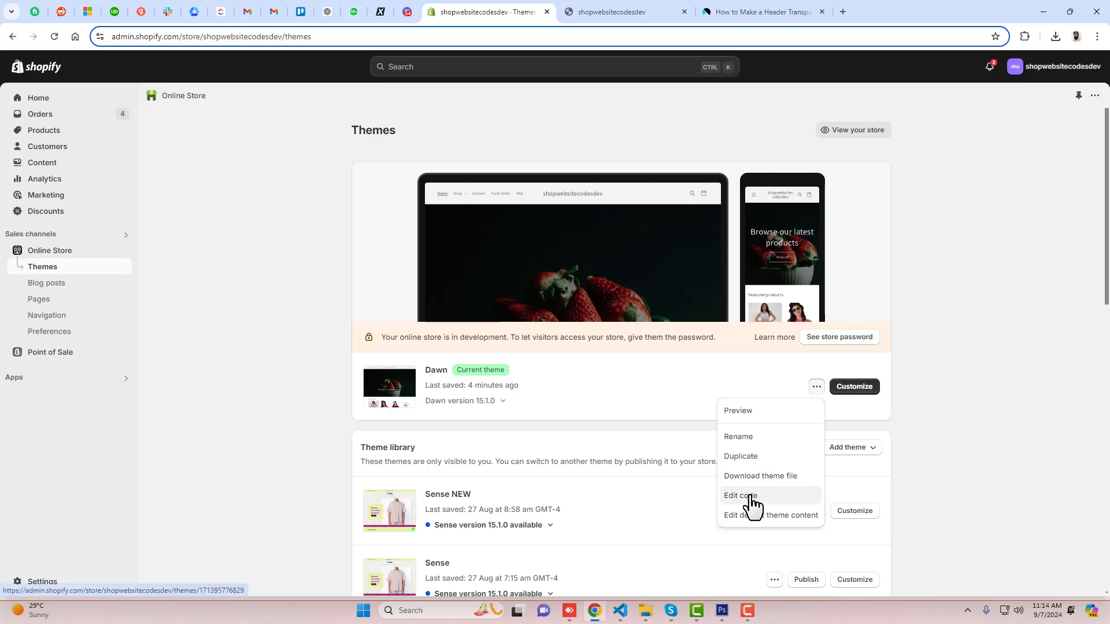
In the Dawn code editor, filter files by 'head' and load sections/header.liquid
{"action": "left_click", "coordinate": [738, 497]}
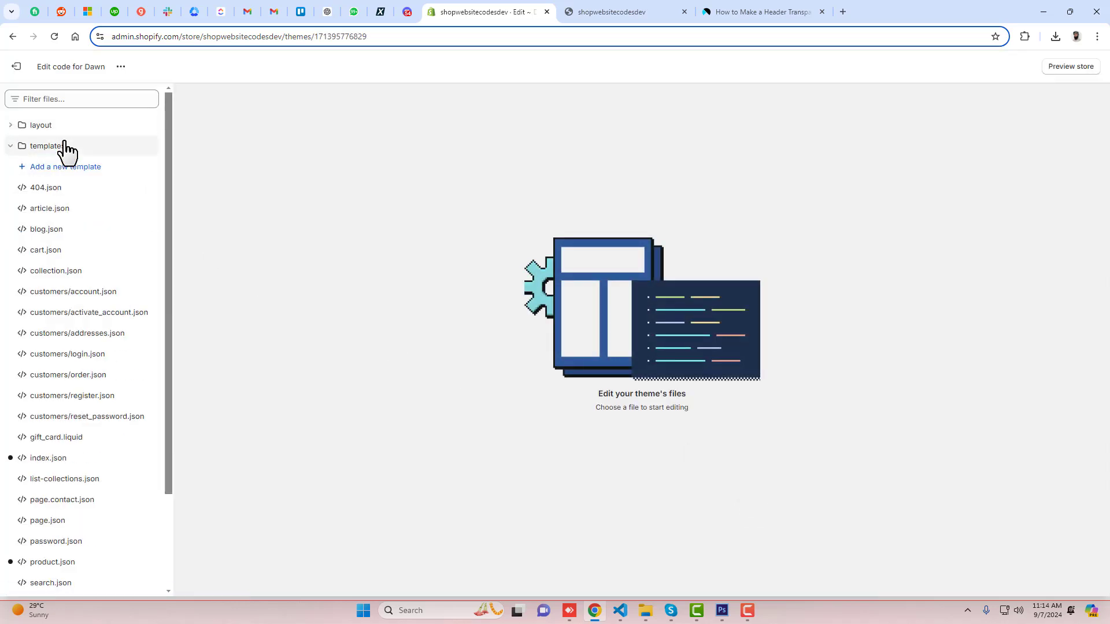
{"action": "left_click", "coordinate": [46, 146]}
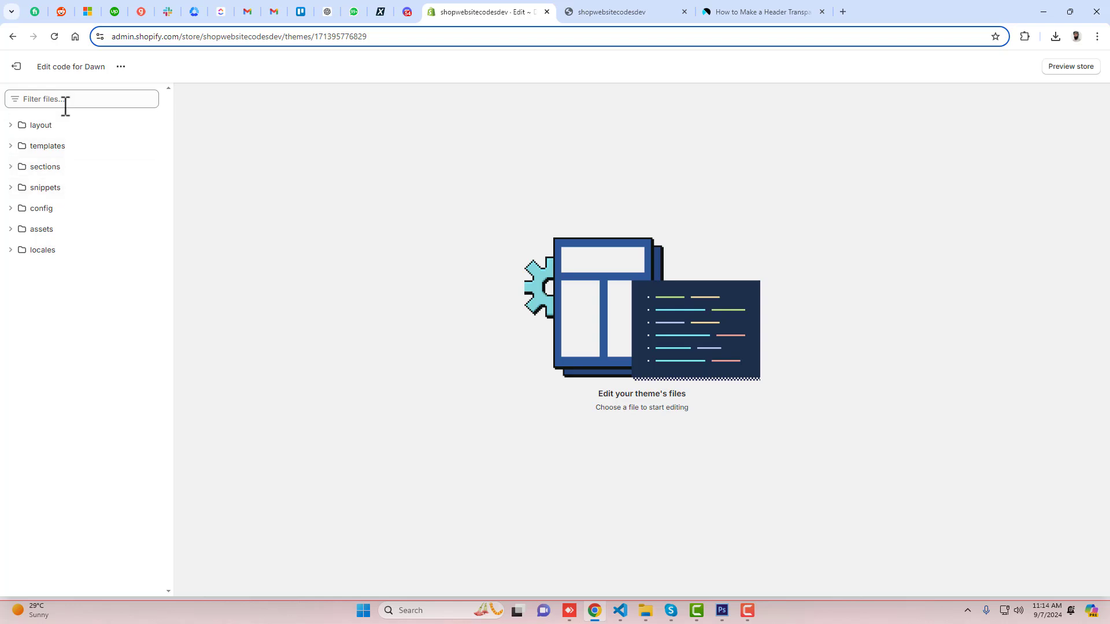
{"action": "type", "text": "header"}
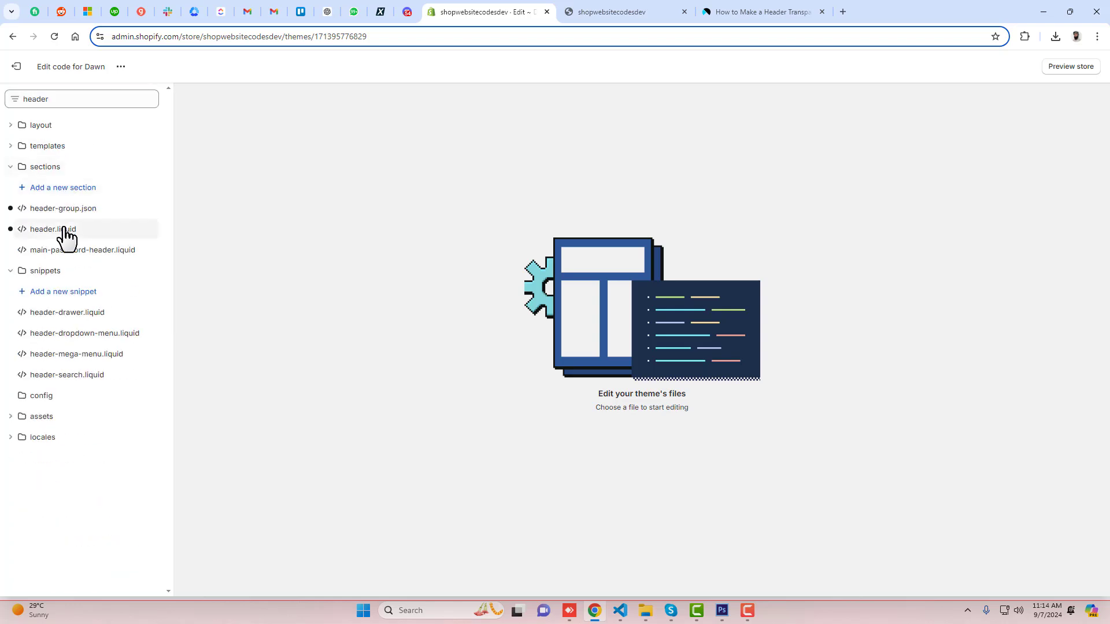
{"action": "left_click", "coordinate": [51, 229]}
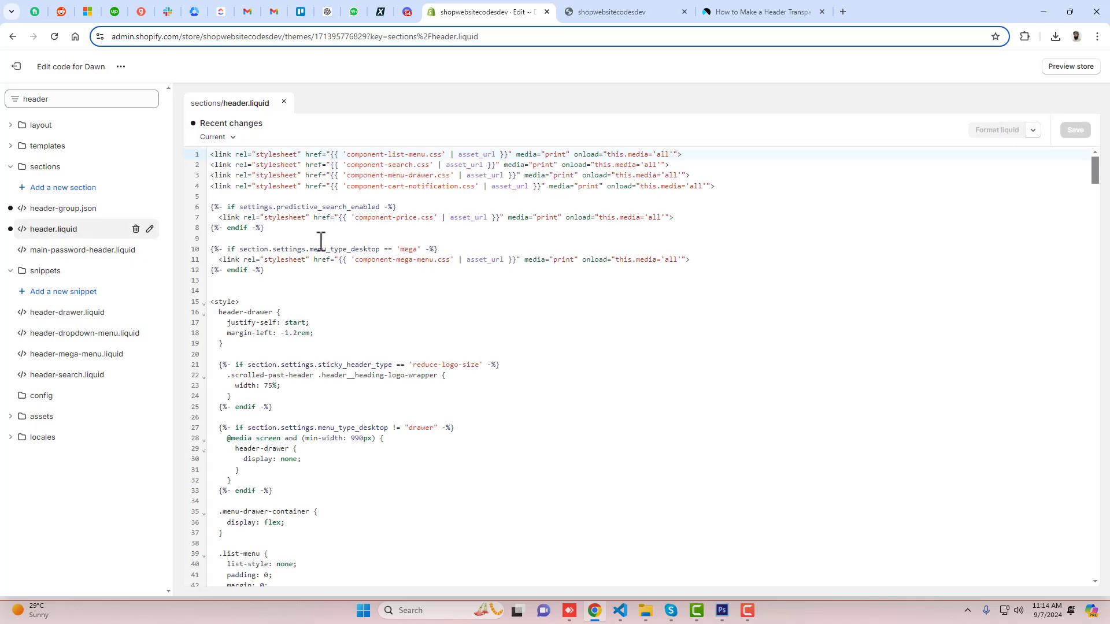
Copy the transparent-header code snippet from the tutorial page
{"action": "left_click", "coordinate": [760, 12]}
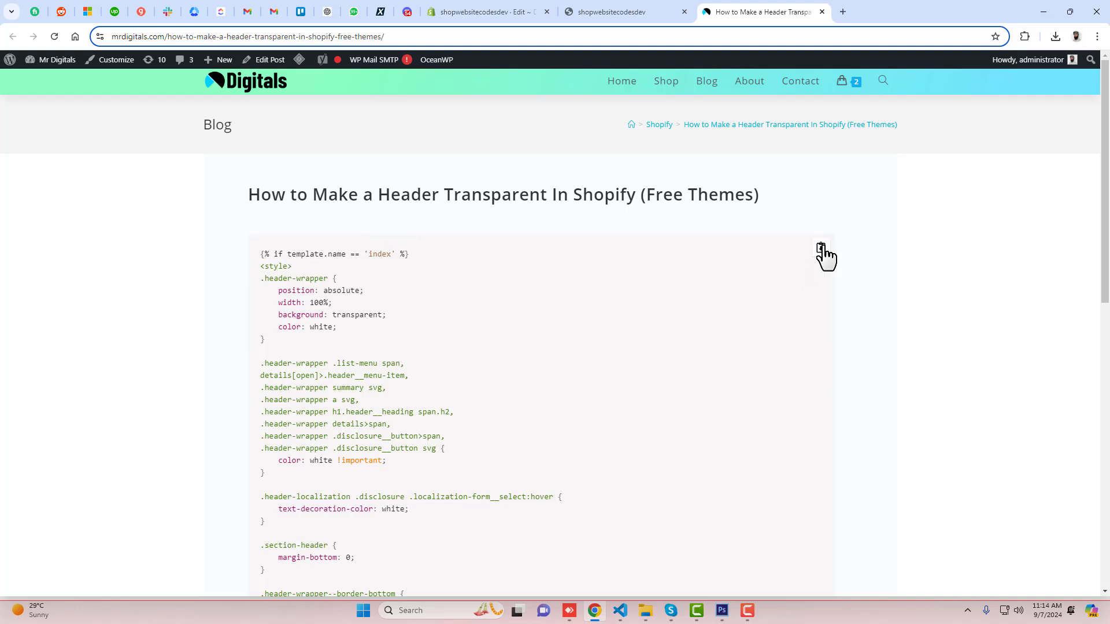
{"action": "left_click", "coordinate": [821, 248]}
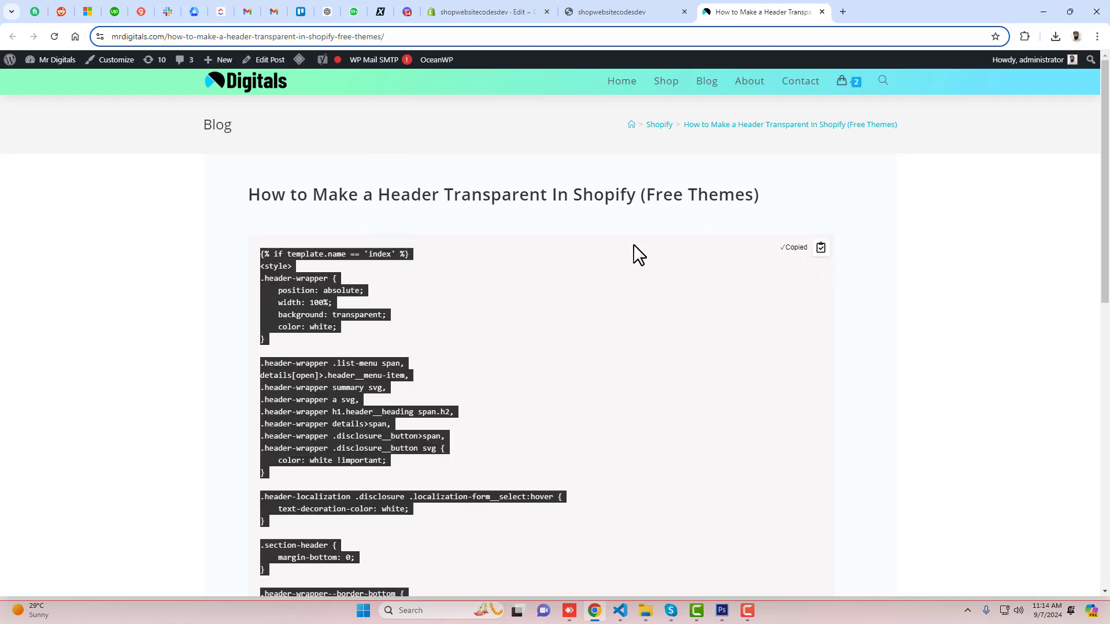
Paste the transparent-header snippet at the top of header.liquid and save the file
{"action": "left_click", "coordinate": [487, 12]}
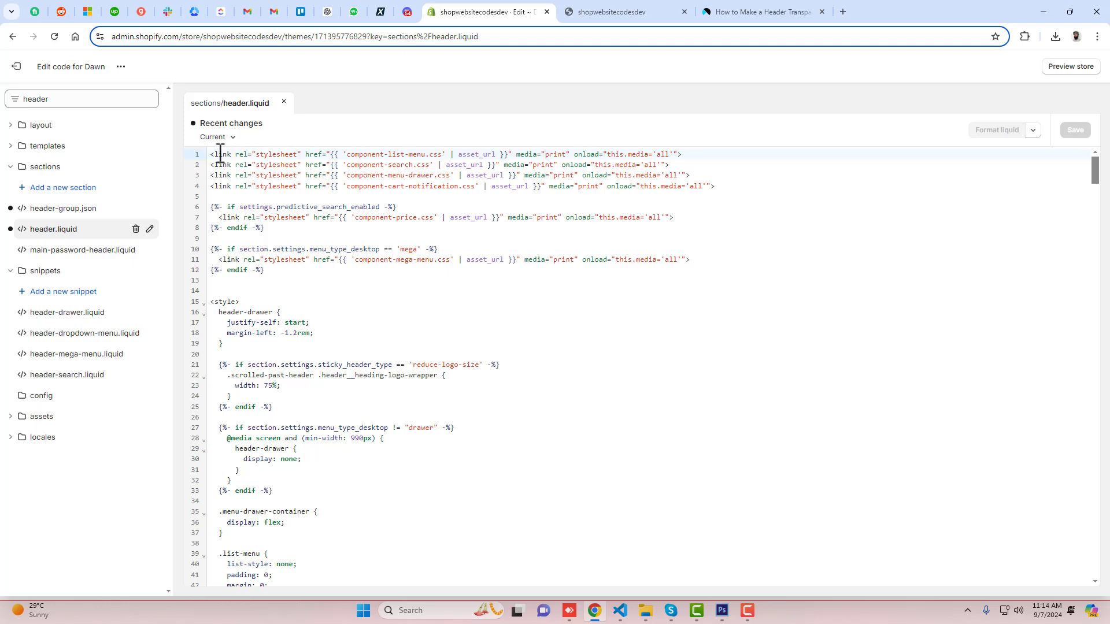
{"action": "key", "text": "Enter"}
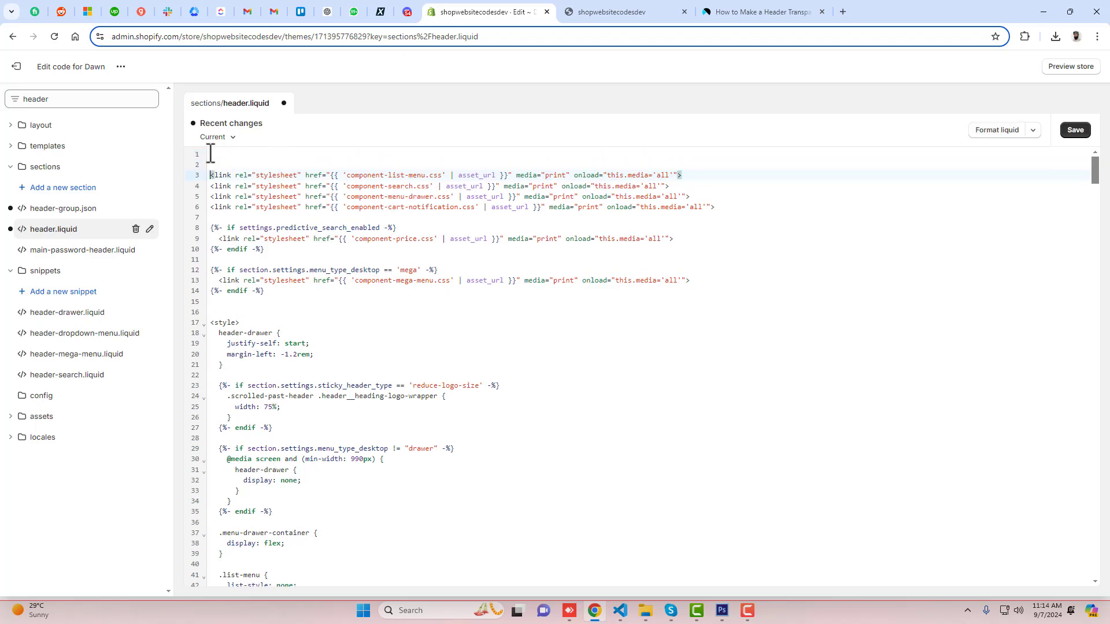
{"action": "scroll", "scroll_direction": "down", "scroll_amount": 3}
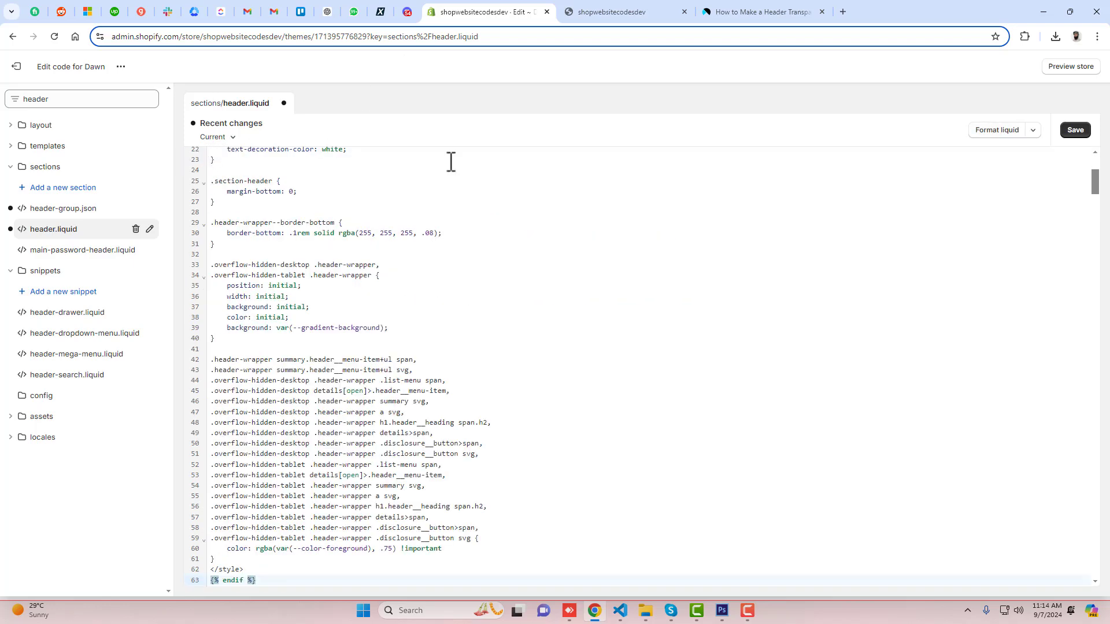
{"action": "left_click", "coordinate": [1074, 130]}
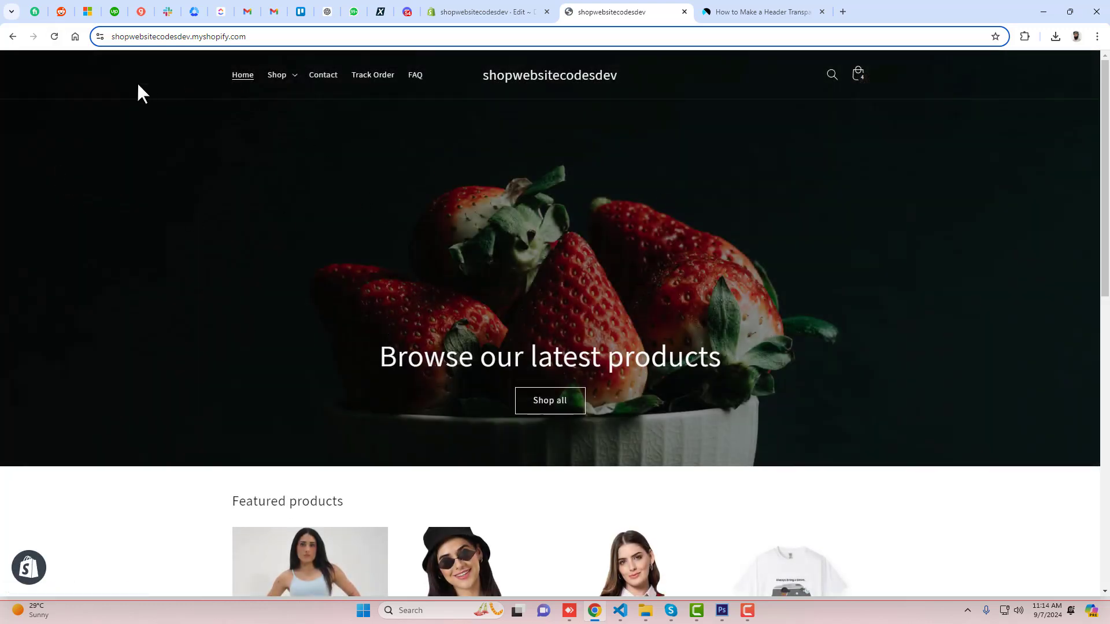
{"action": "mouse_move", "coordinate": [522, 157]}
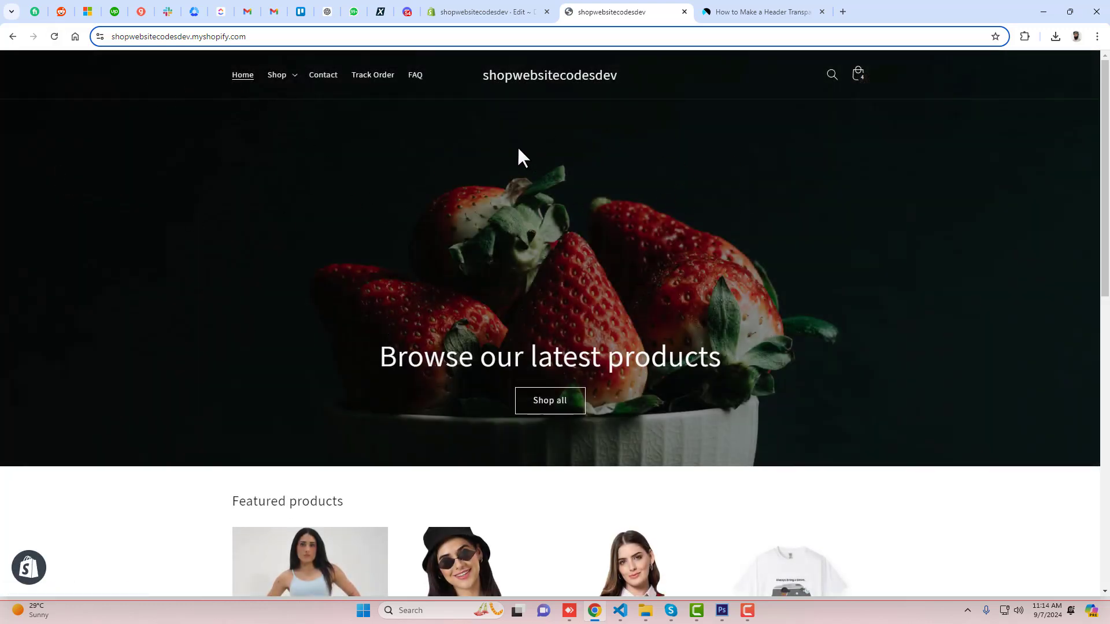
{"action": "scroll", "scroll_direction": "down", "scroll_amount": 3}
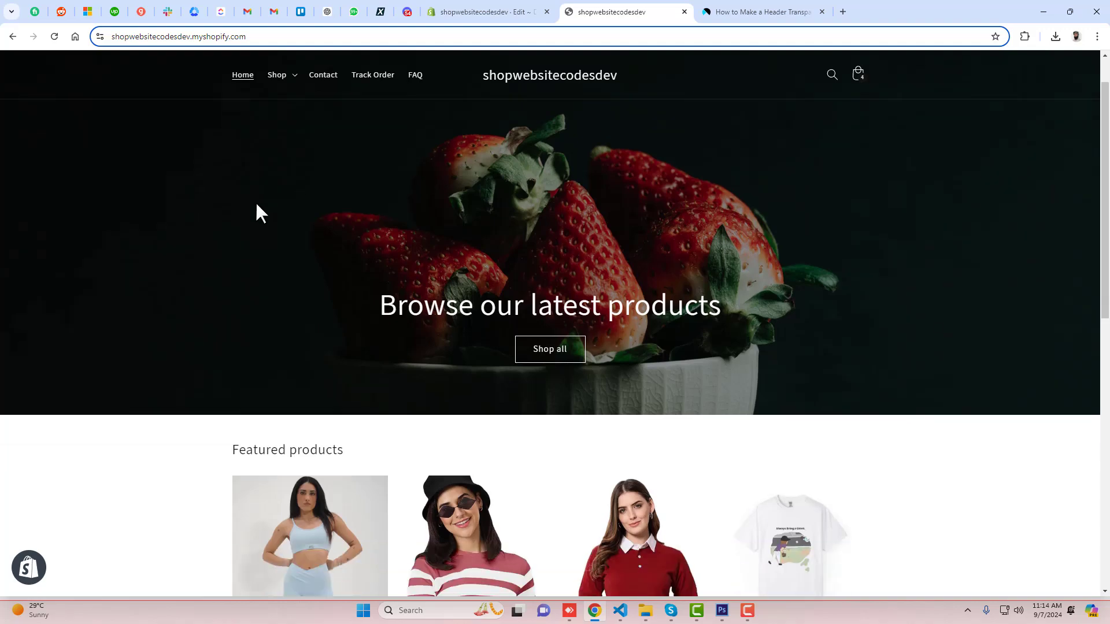
{"action": "scroll", "scroll_direction": "down", "scroll_amount": 3}
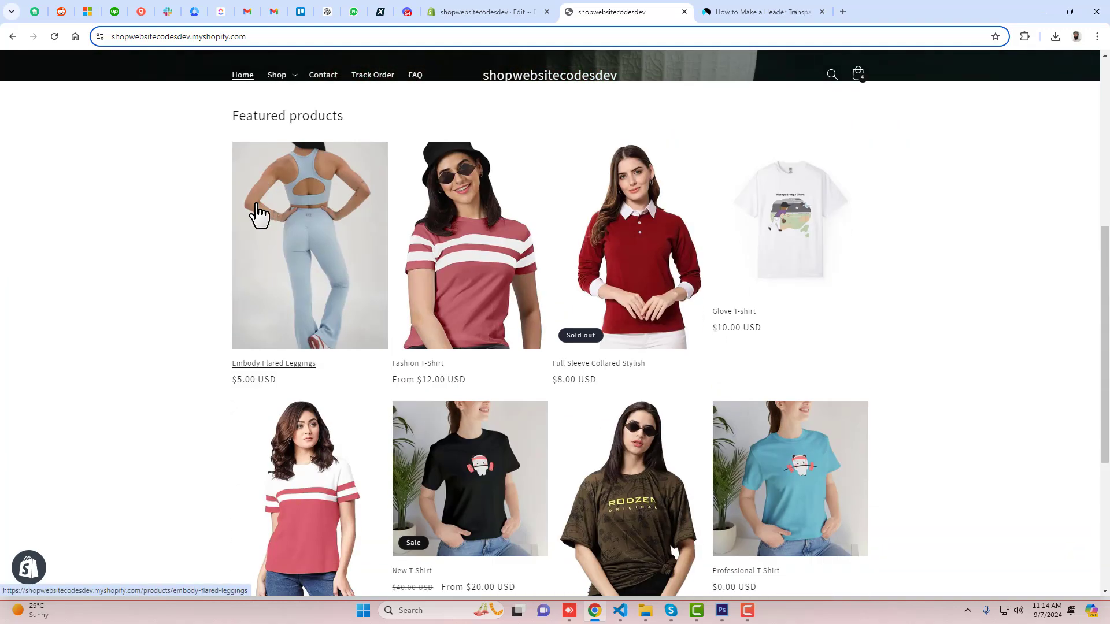
{"action": "scroll", "scroll_direction": "down", "scroll_amount": 3}
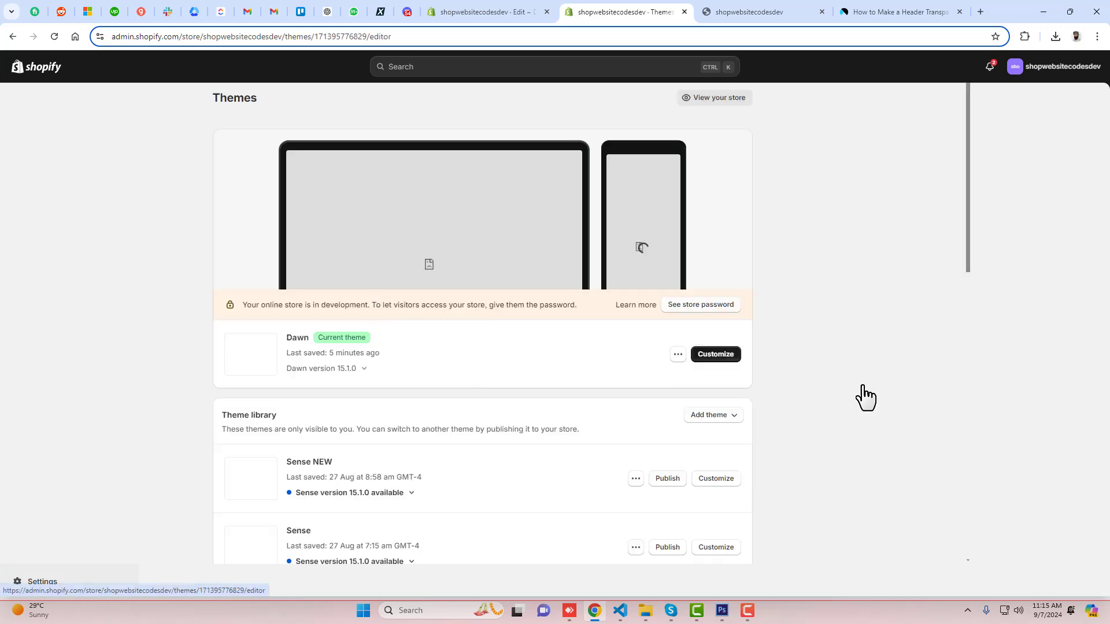
In the Dawn theme editor, set Sticky header to None and save
{"action": "left_click", "coordinate": [714, 354]}
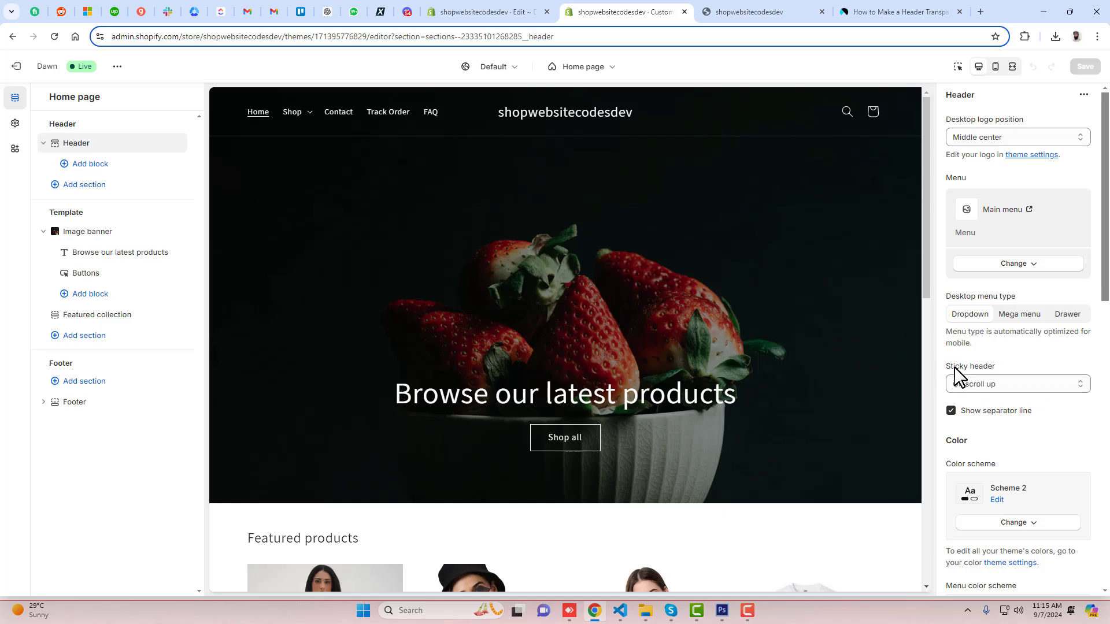
{"action": "left_click", "coordinate": [1016, 384]}
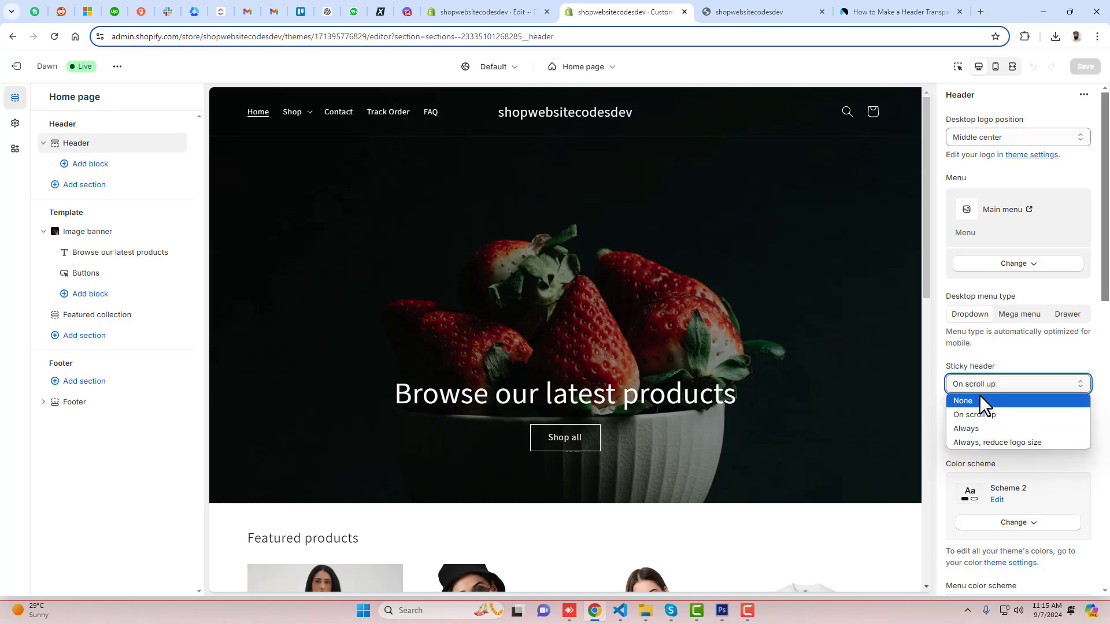
{"action": "left_click", "coordinate": [964, 402]}
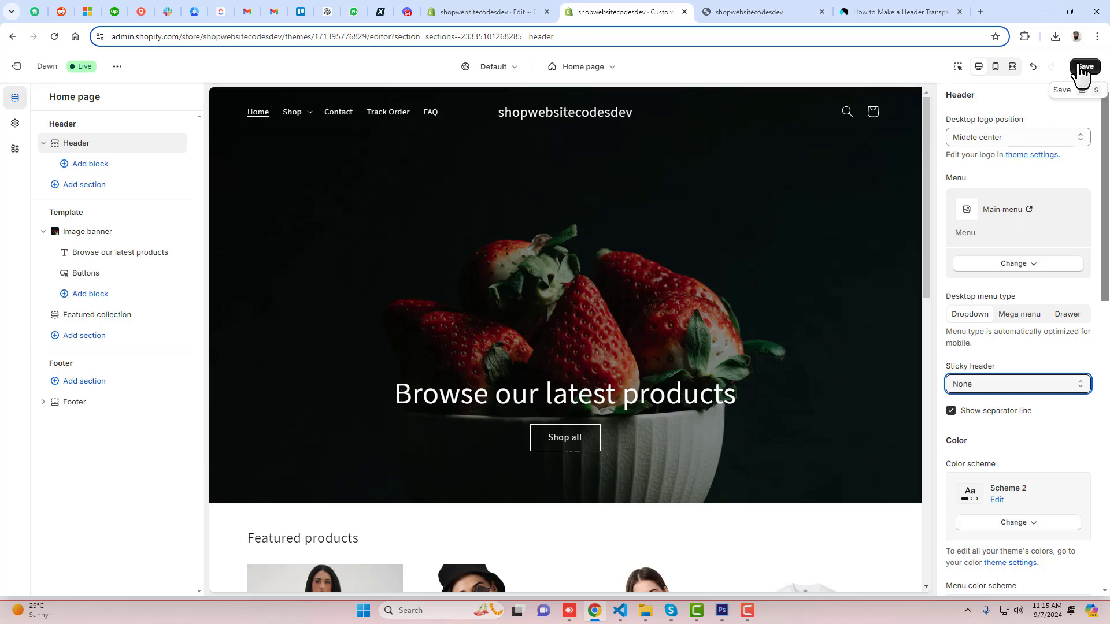
{"action": "left_click", "coordinate": [1083, 67]}
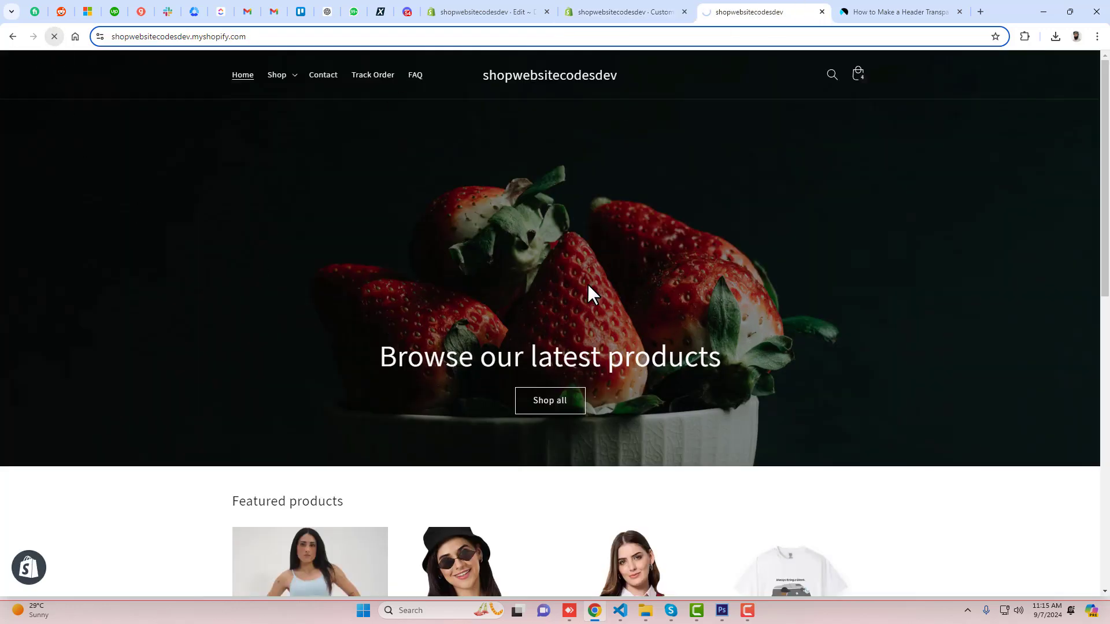
Review the storefront, then turn off Show separator line in the Header settings
{"action": "scroll", "scroll_direction": "down", "scroll_amount": 3}
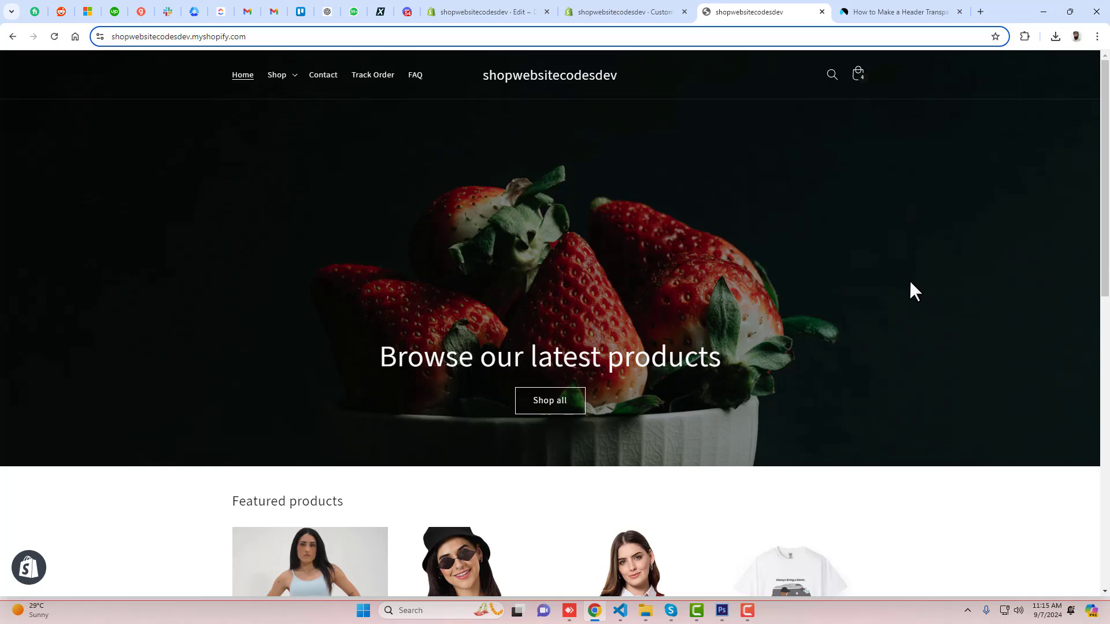
{"action": "mouse_move", "coordinate": [466, 96]}
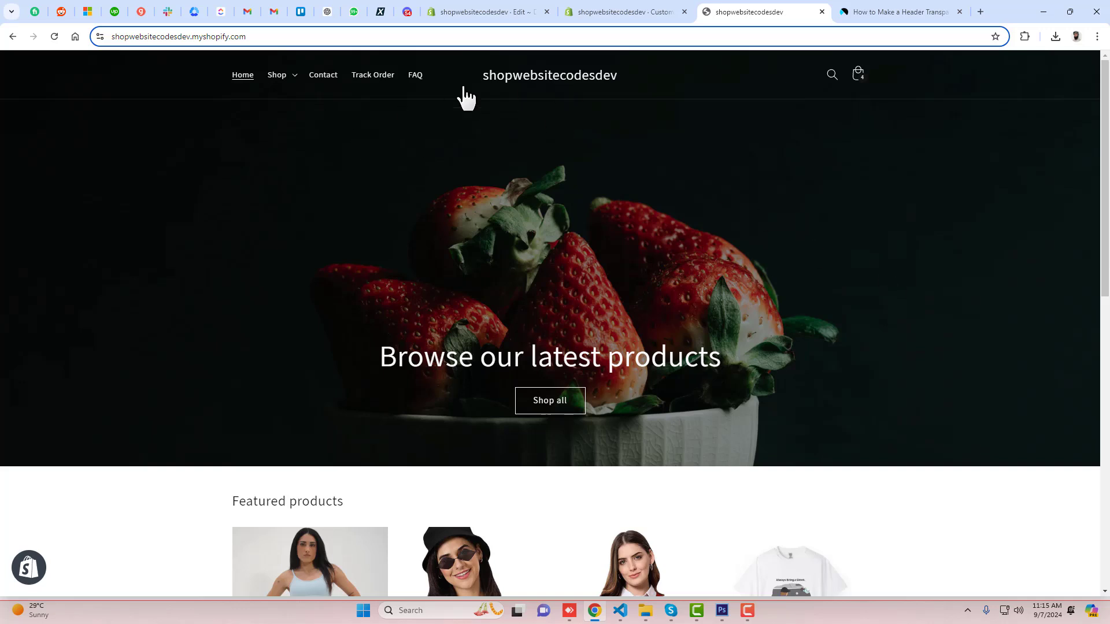
{"action": "mouse_move", "coordinate": [830, 223]}
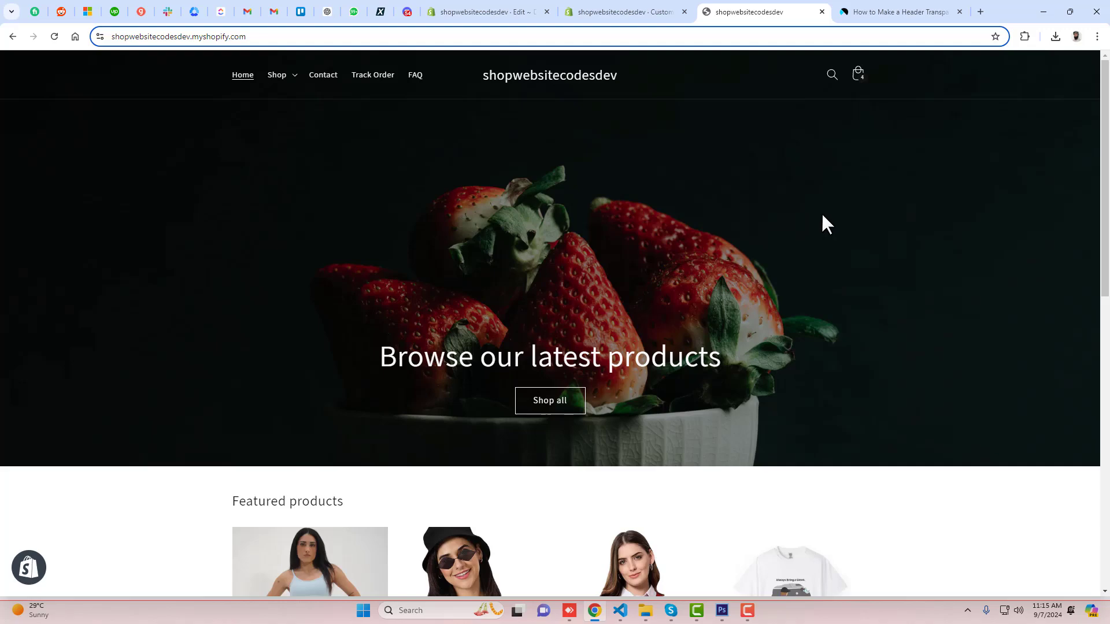
{"action": "scroll", "scroll_direction": "down", "scroll_amount": 3}
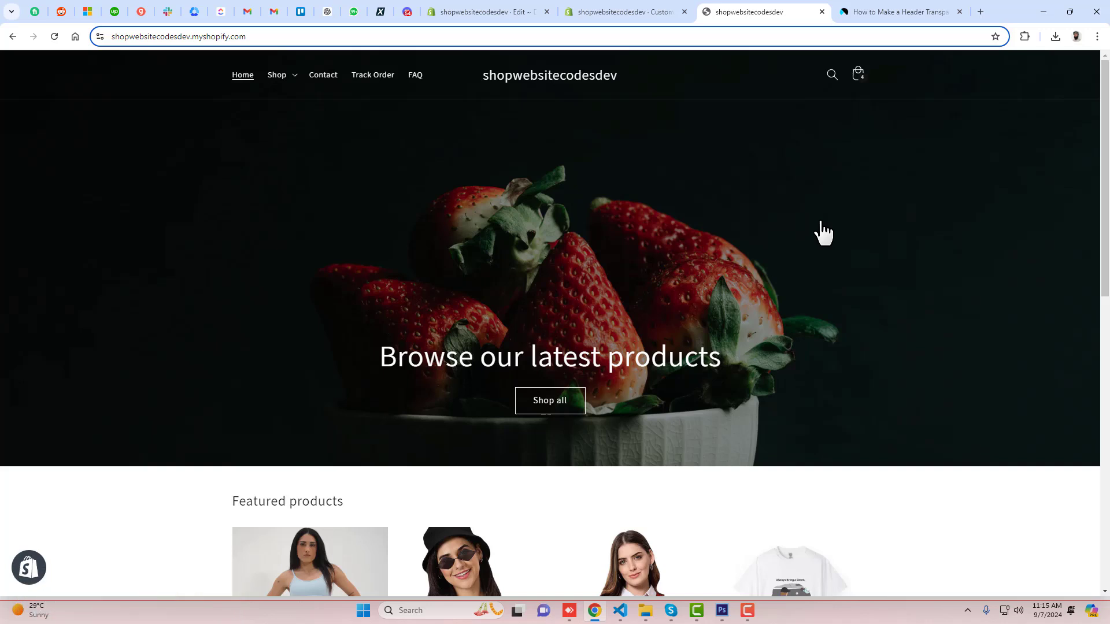
{"action": "mouse_move", "coordinate": [818, 236]}
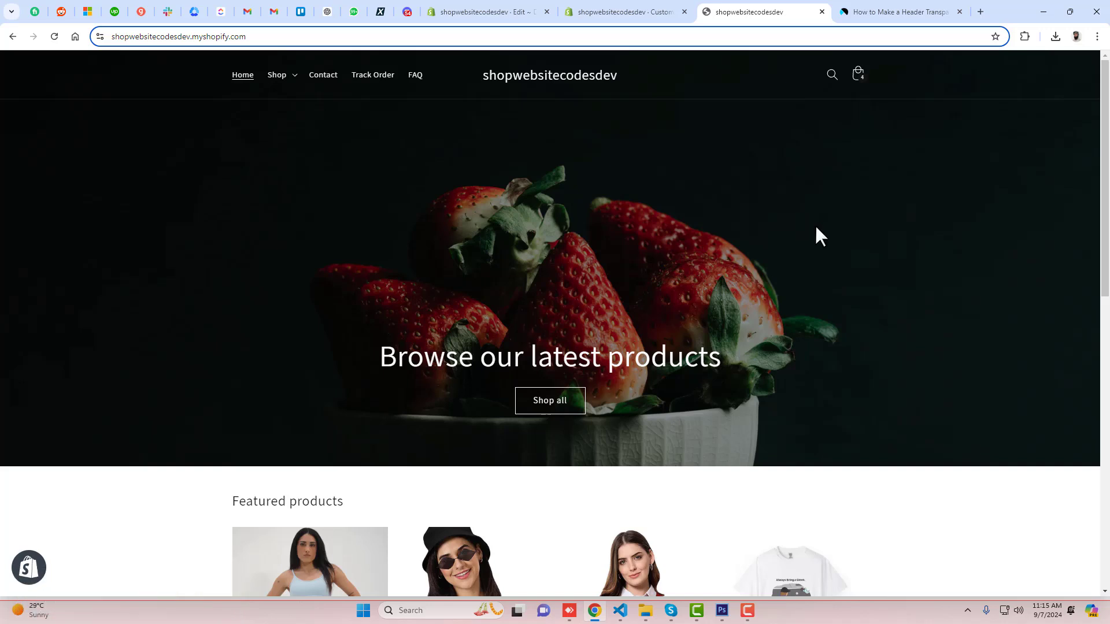
{"action": "mouse_move", "coordinate": [711, 200]}
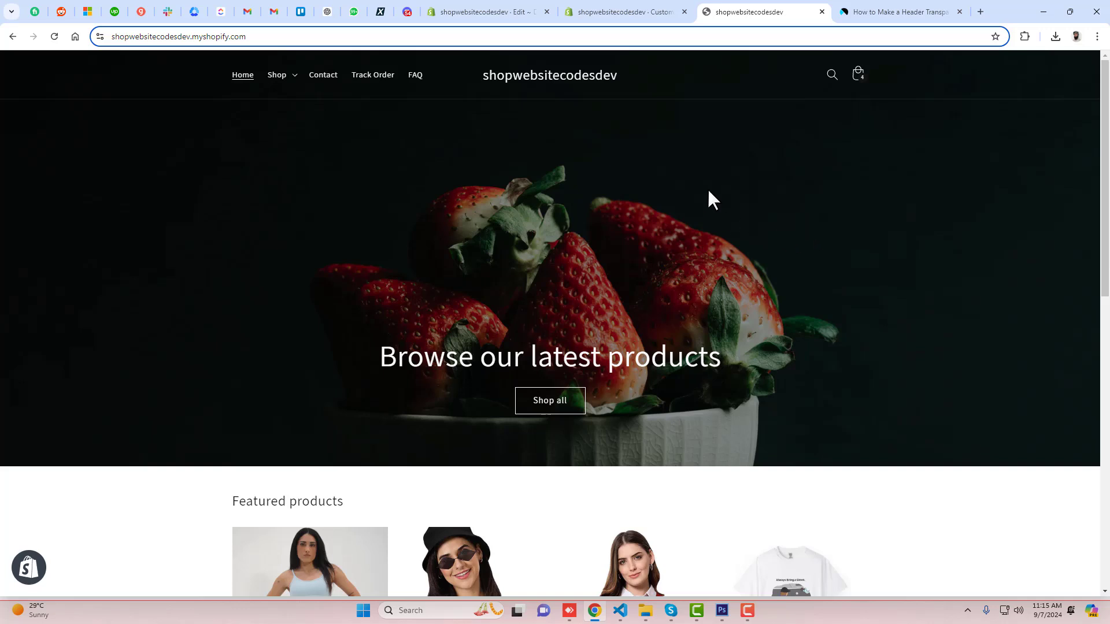
{"action": "mouse_move", "coordinate": [645, 108]}
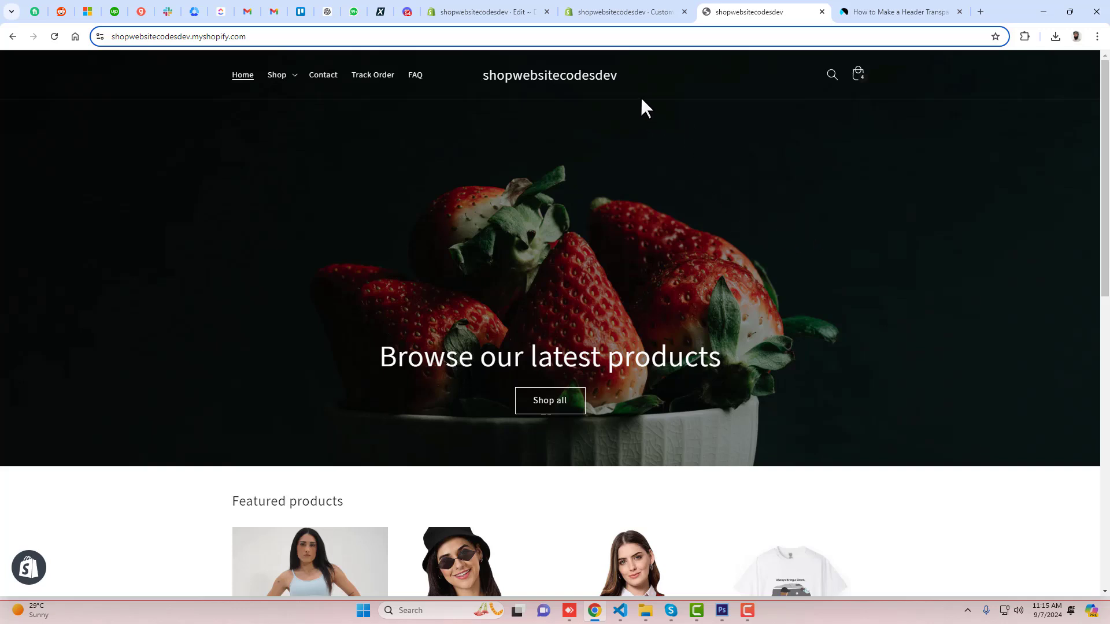
{"action": "mouse_move", "coordinate": [651, 113]}
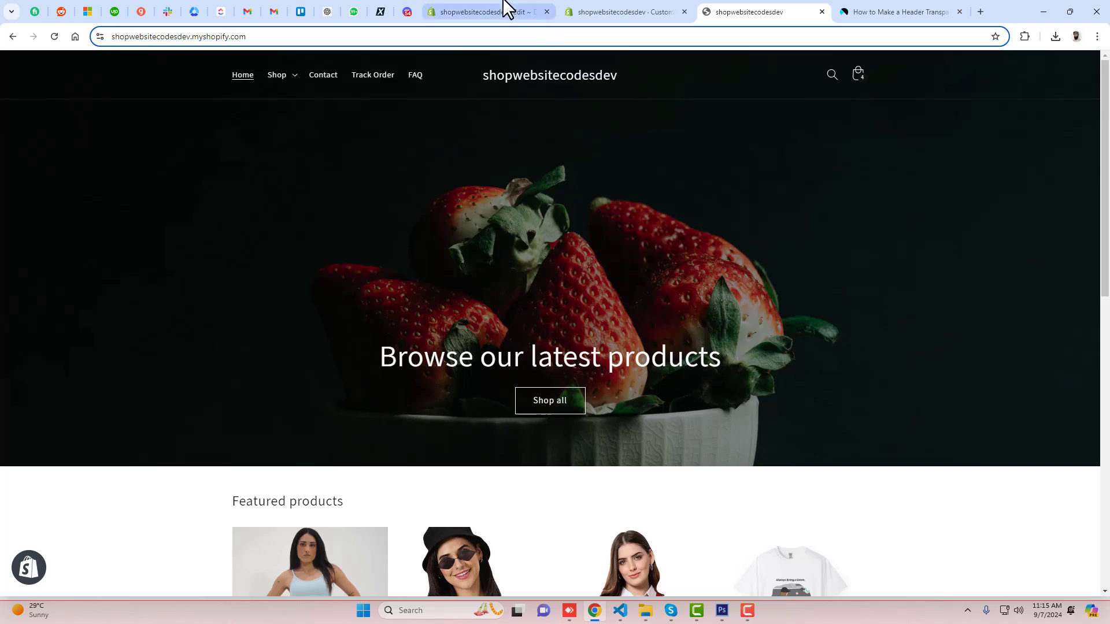
{"action": "left_click", "coordinate": [625, 11]}
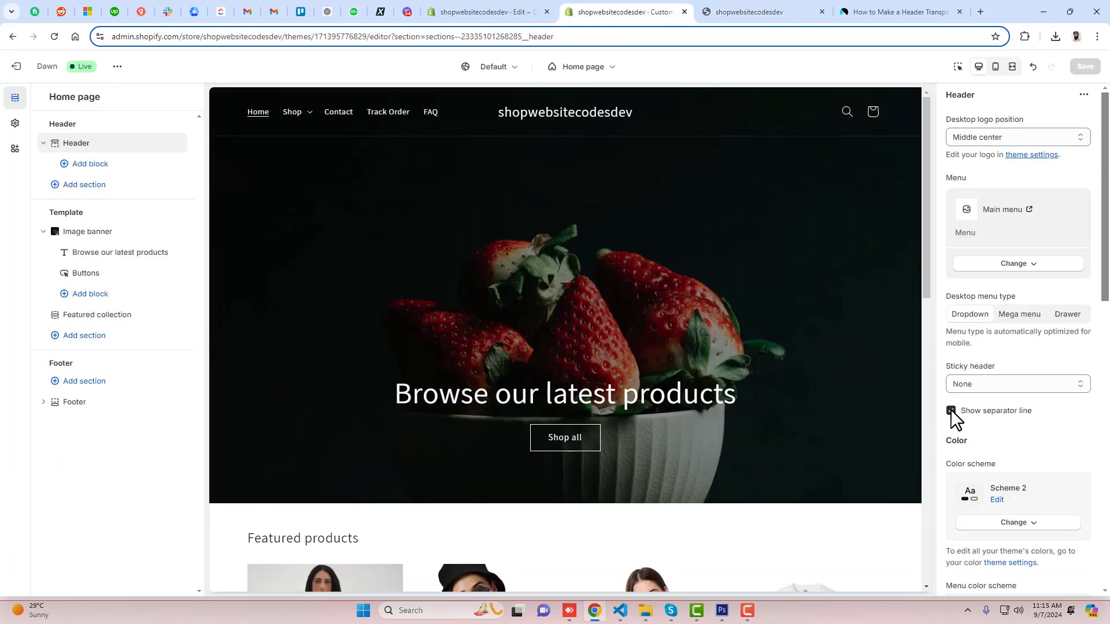
{"action": "left_click", "coordinate": [952, 411]}
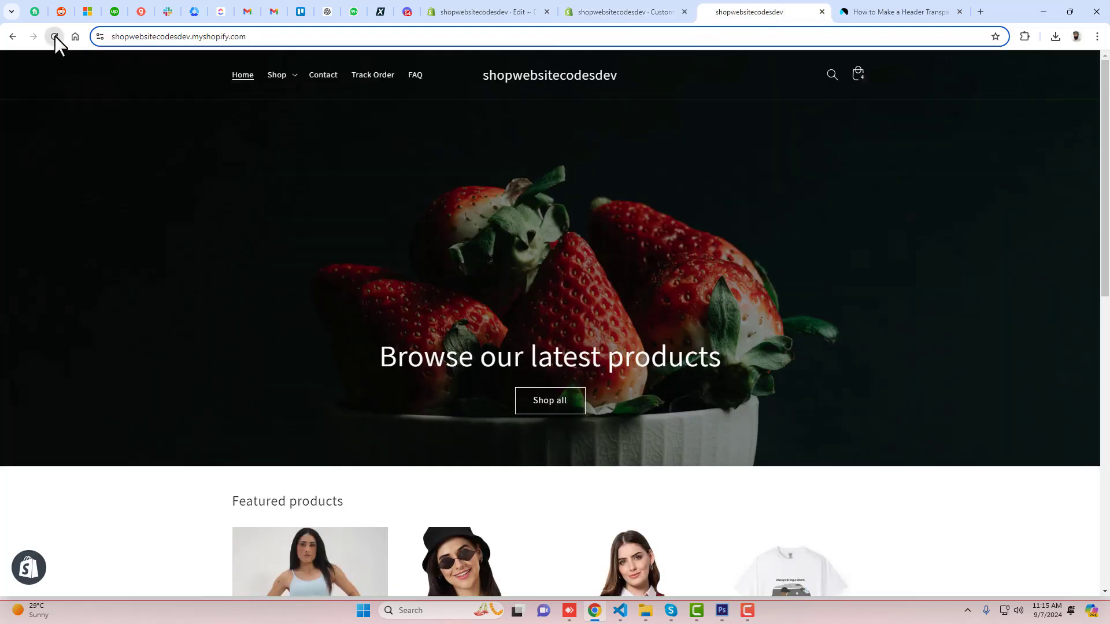
Reload the home page and go to the Fashion T-Shirt from Featured products
{"action": "left_click", "coordinate": [54, 36]}
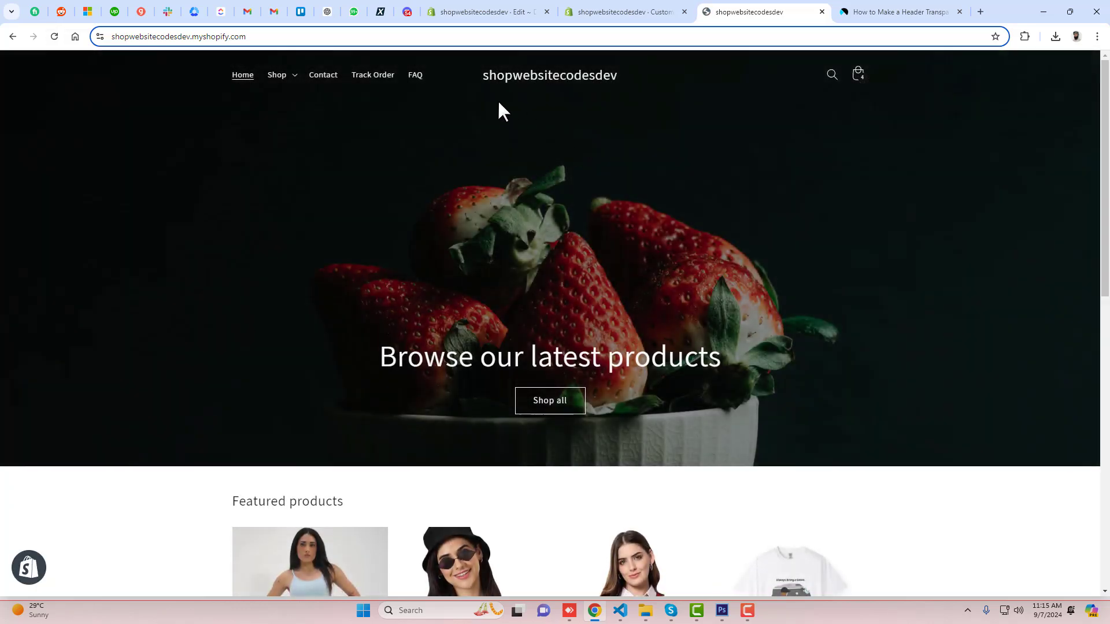
{"action": "mouse_move", "coordinate": [768, 110]}
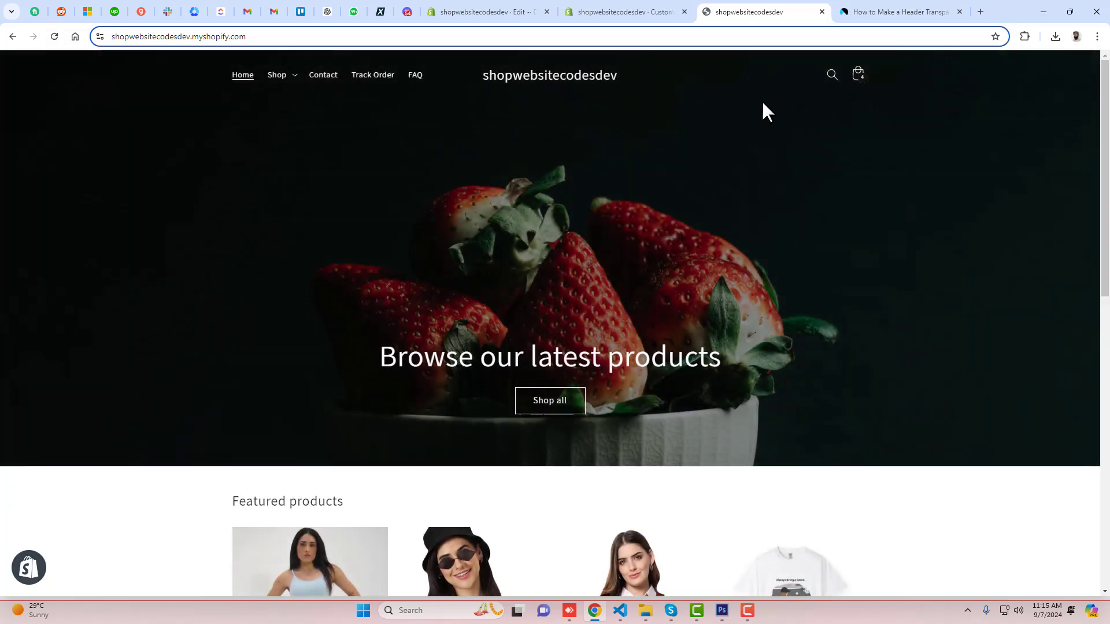
{"action": "mouse_move", "coordinate": [938, 276]}
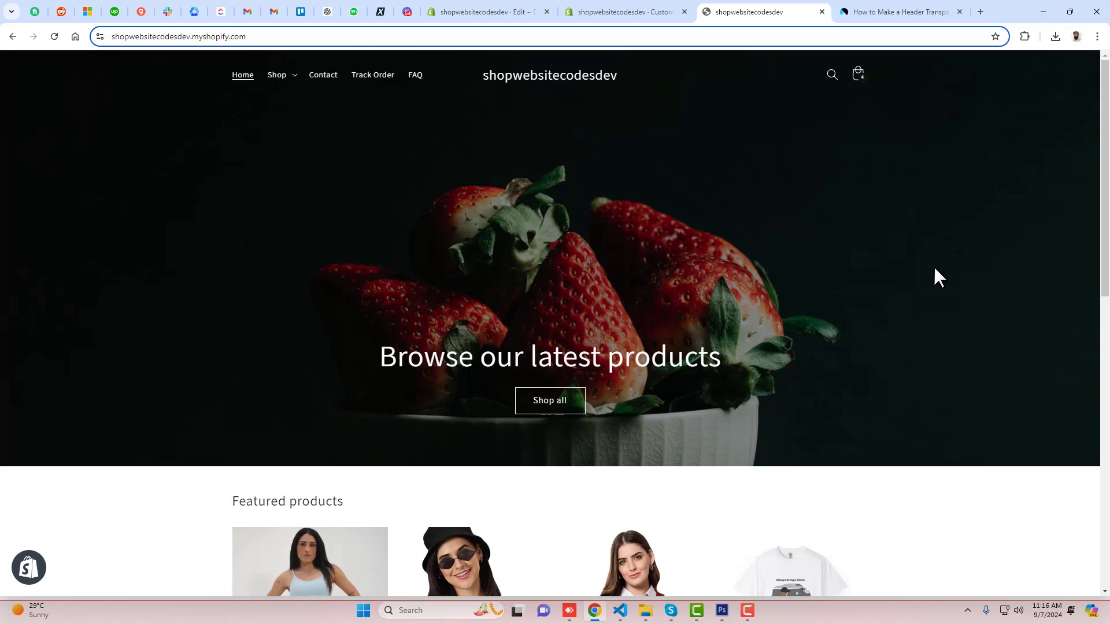
{"action": "scroll", "scroll_direction": "down", "scroll_amount": 3}
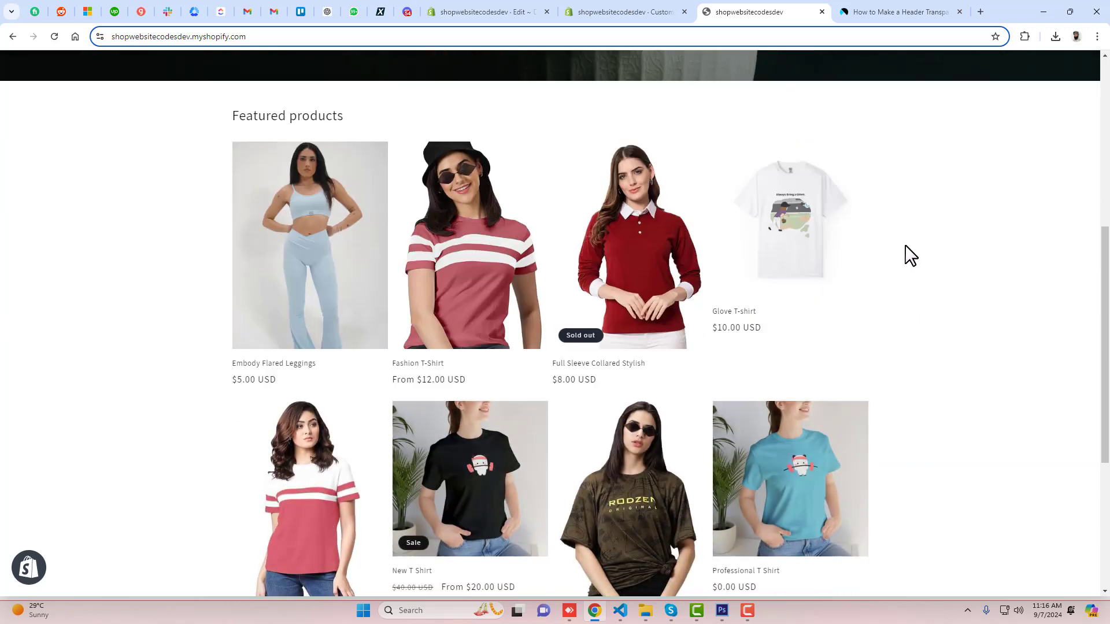
{"action": "left_click", "coordinate": [469, 245]}
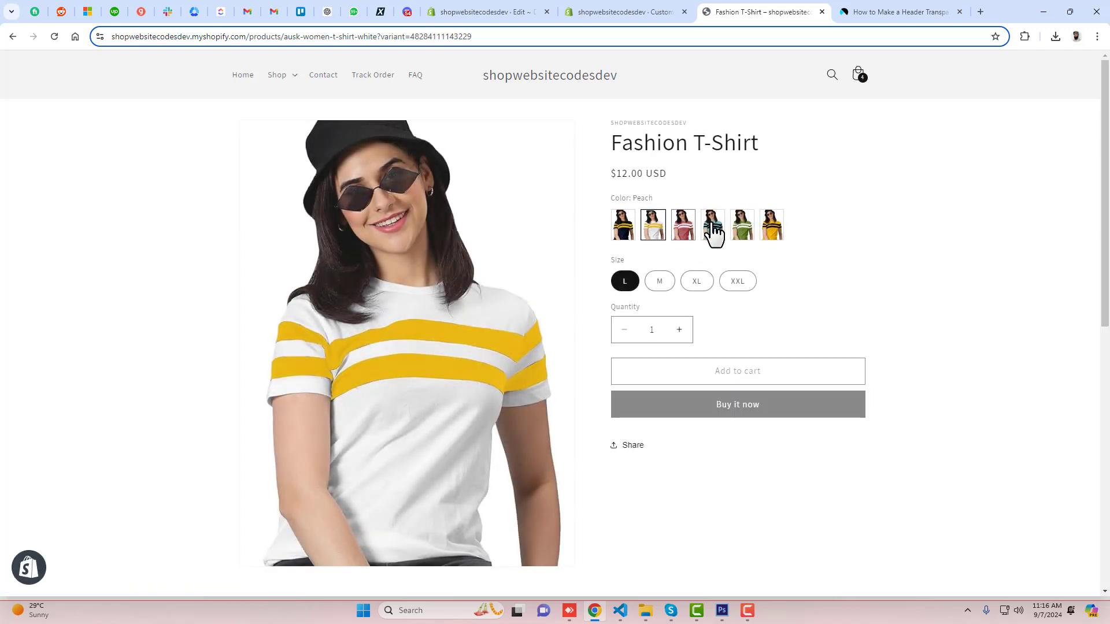
Select the green colour variant of the Fashion T-Shirt ($19.00 USD)
{"action": "left_click", "coordinate": [741, 226]}
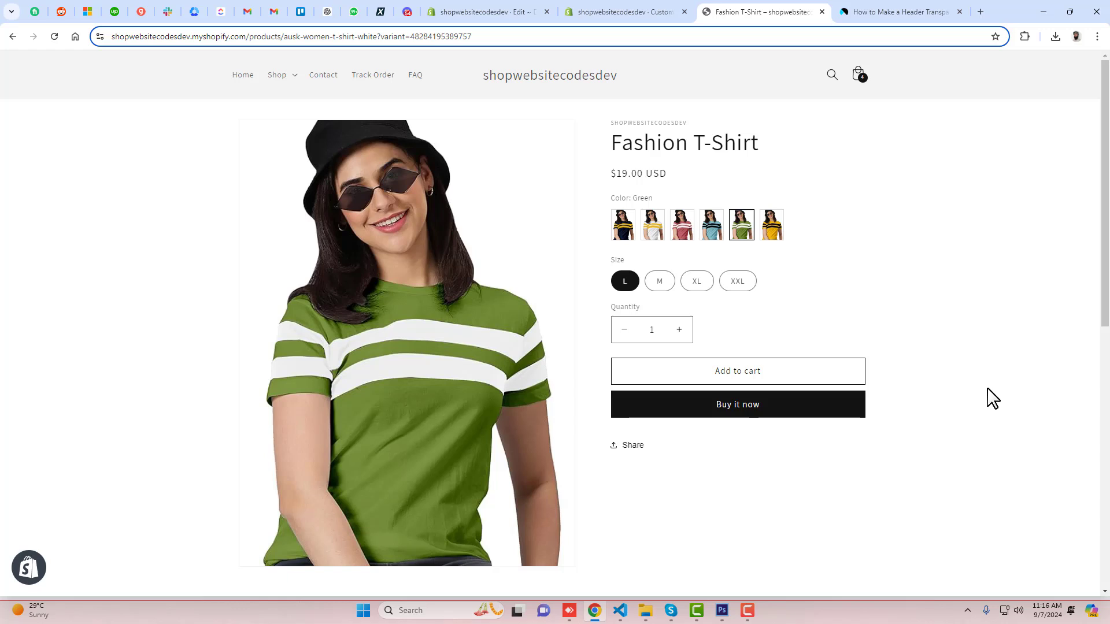
{"action": "mouse_move", "coordinate": [616, 136]}
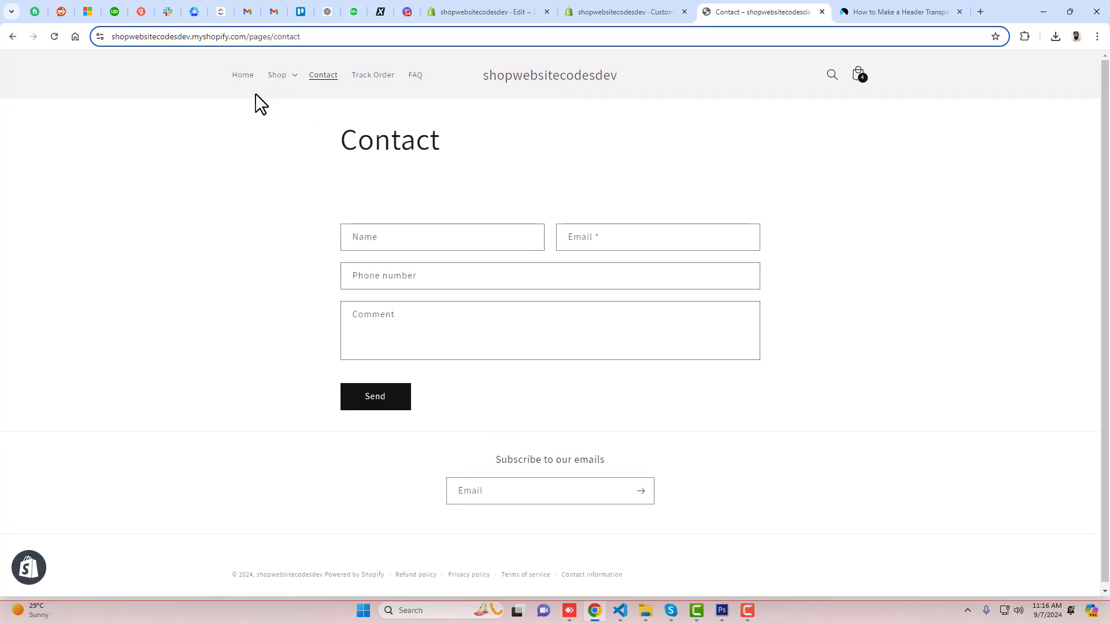
{"action": "mouse_move", "coordinate": [552, 92]}
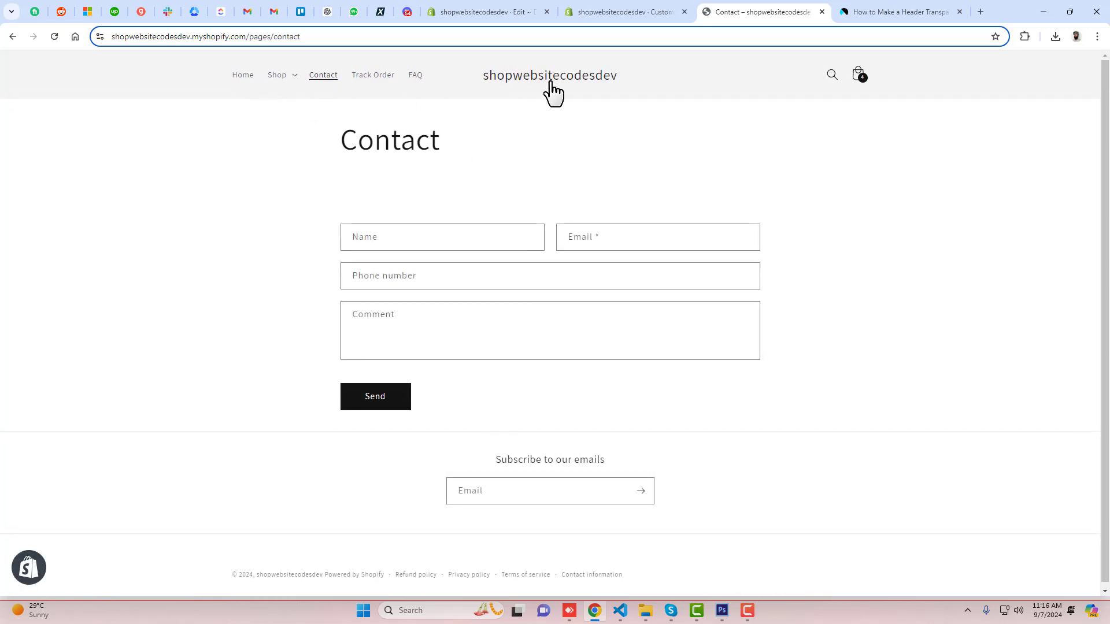